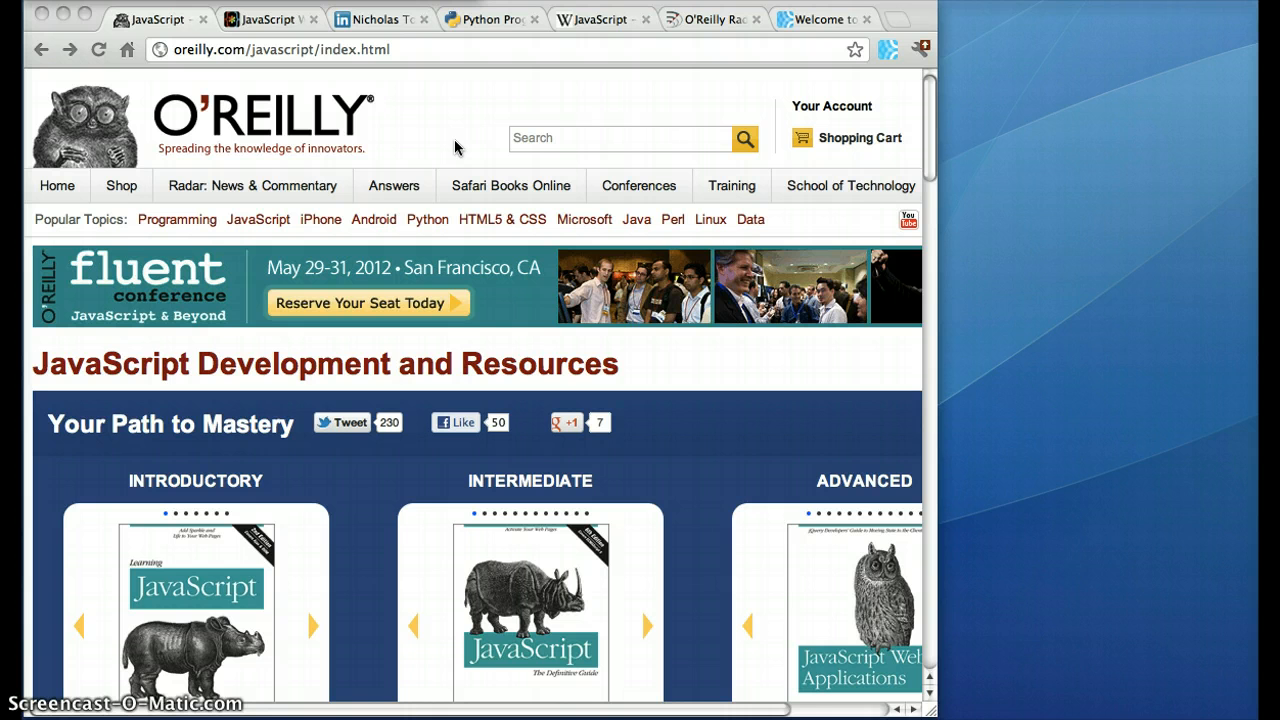
Follow the oreilly.com domain through the Fluidinfo context-menu entry on the O'Reilly JavaScript page
left_click(448, 144)
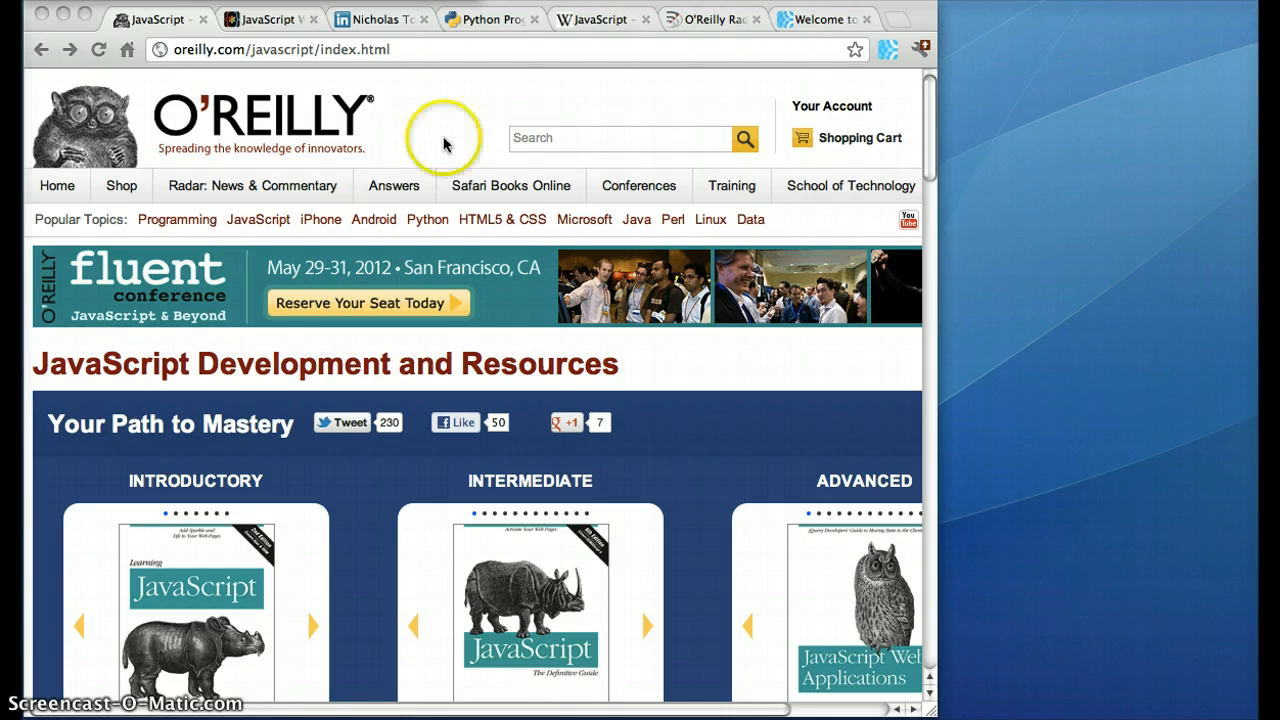
mouse_move(404, 112)
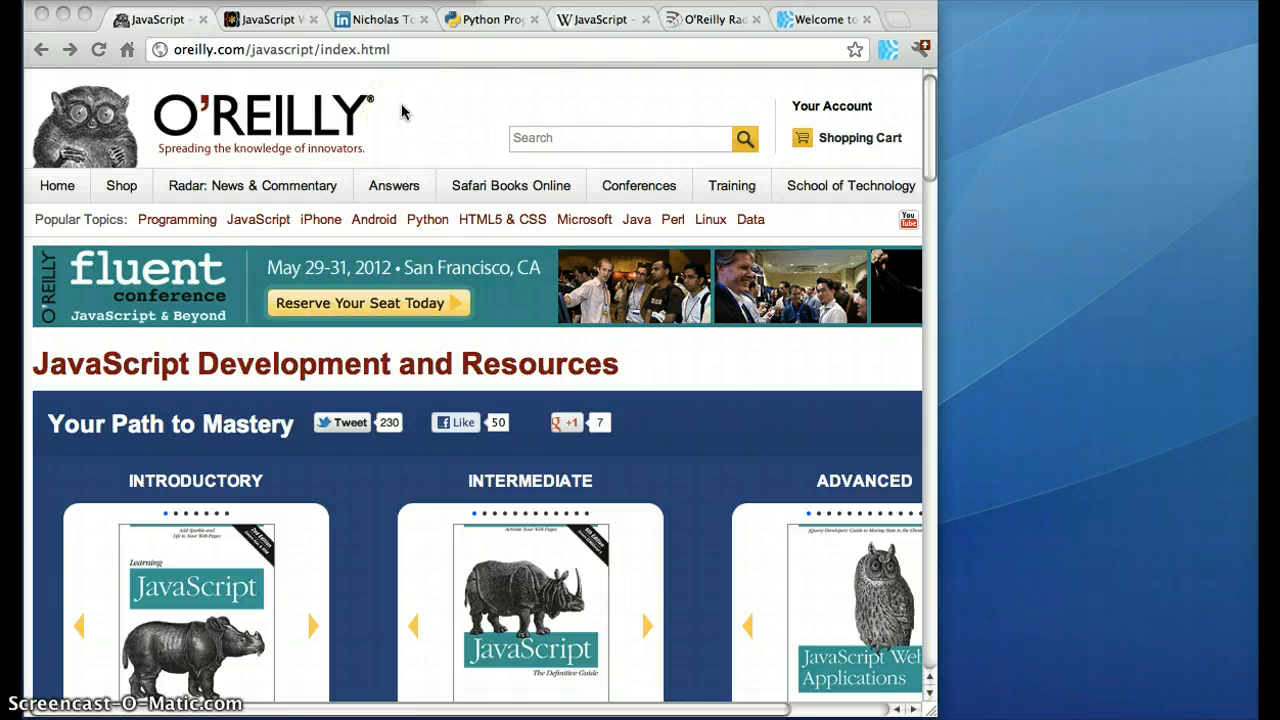
right_click(402, 112)
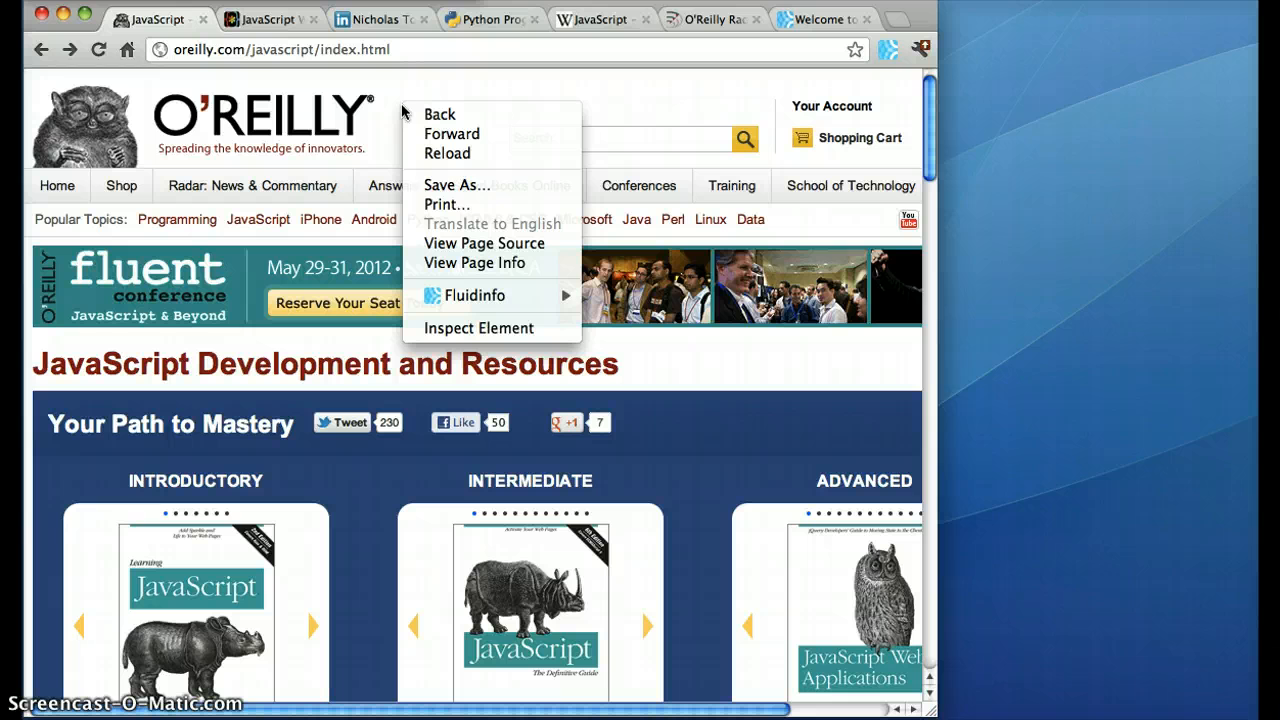
mouse_move(476, 296)
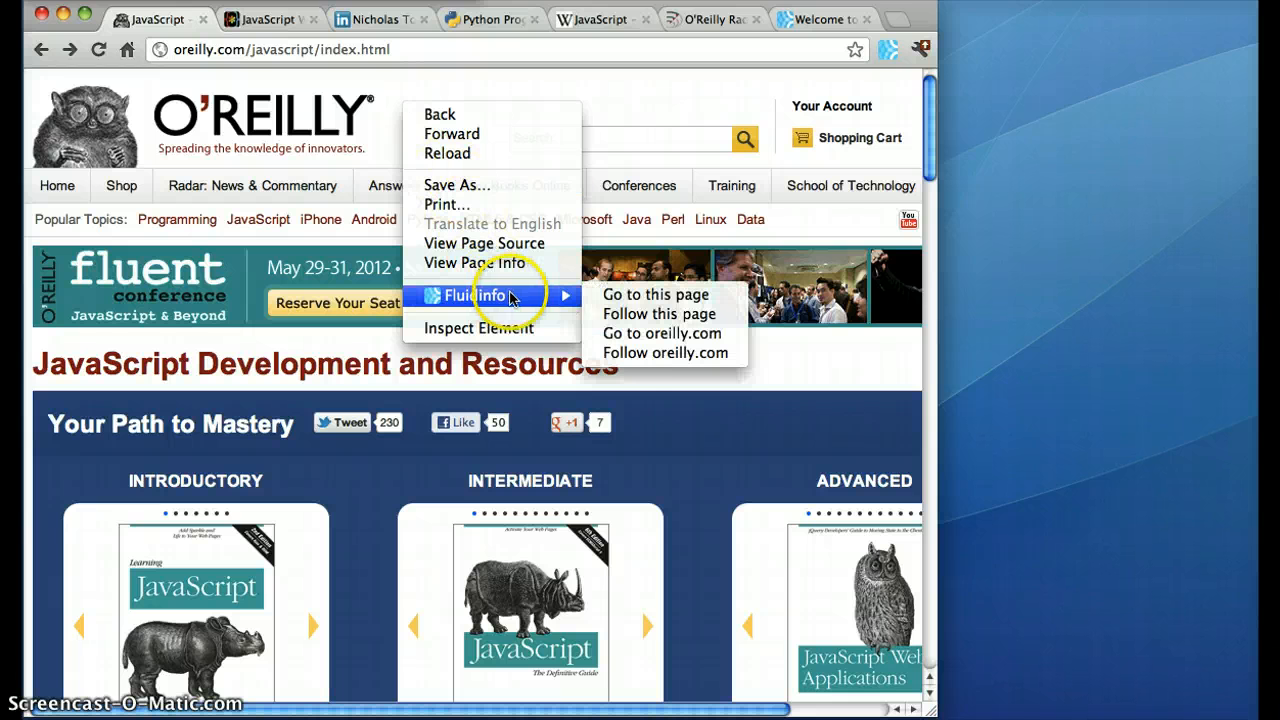
mouse_move(664, 352)
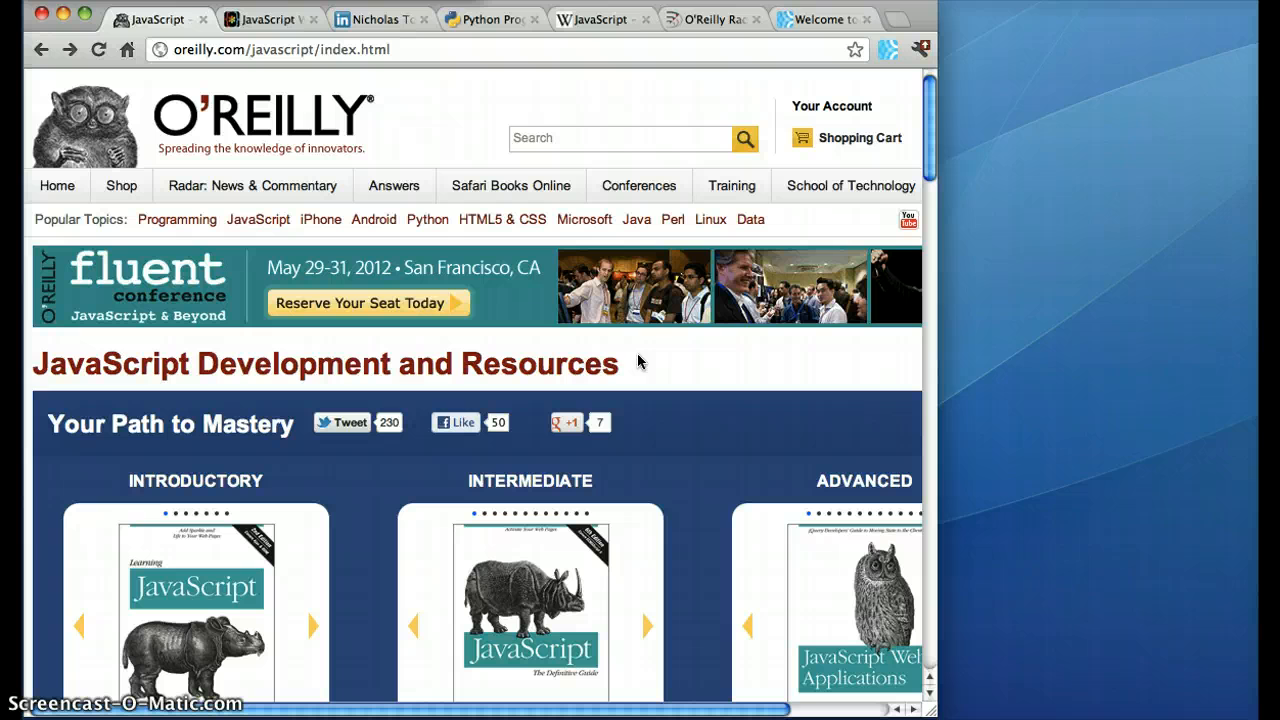
mouse_move(696, 524)
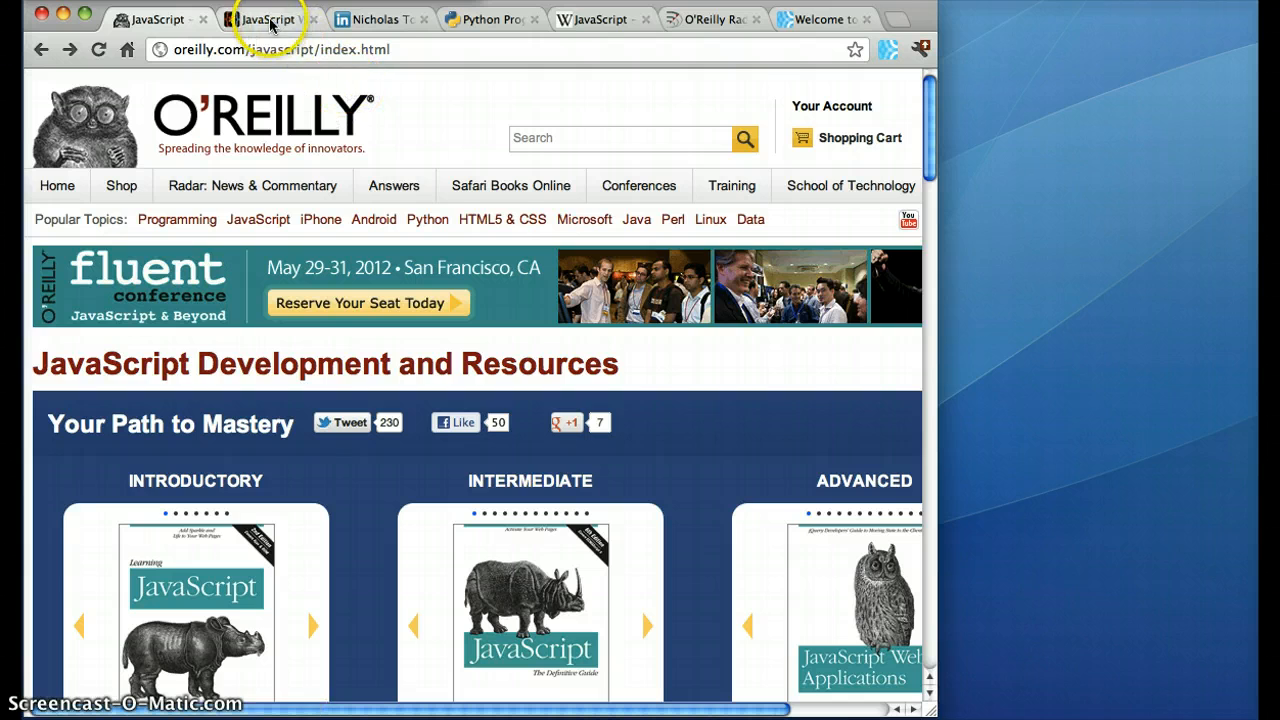
Show Fluidinfo pop-ups for the 'JavaScript Web Applications' title and its author on the I Programmer review
left_click(264, 20)
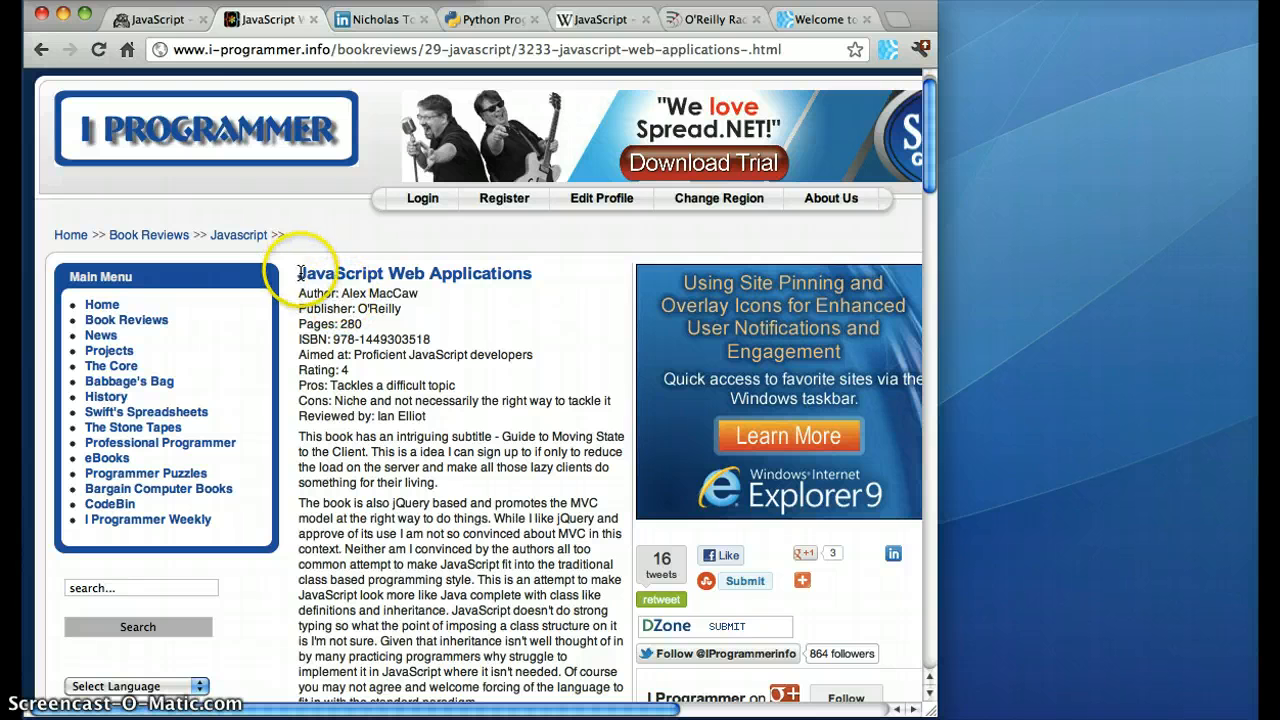
double_click(410, 272)
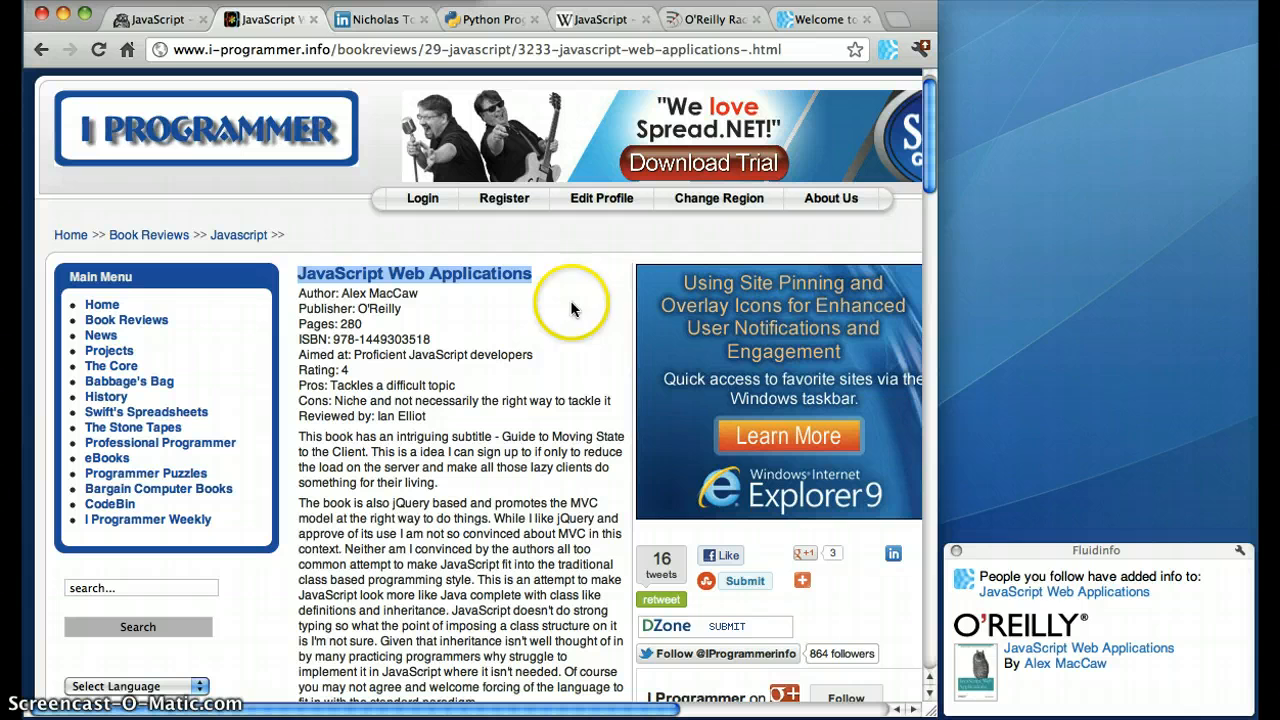
mouse_move(1184, 620)
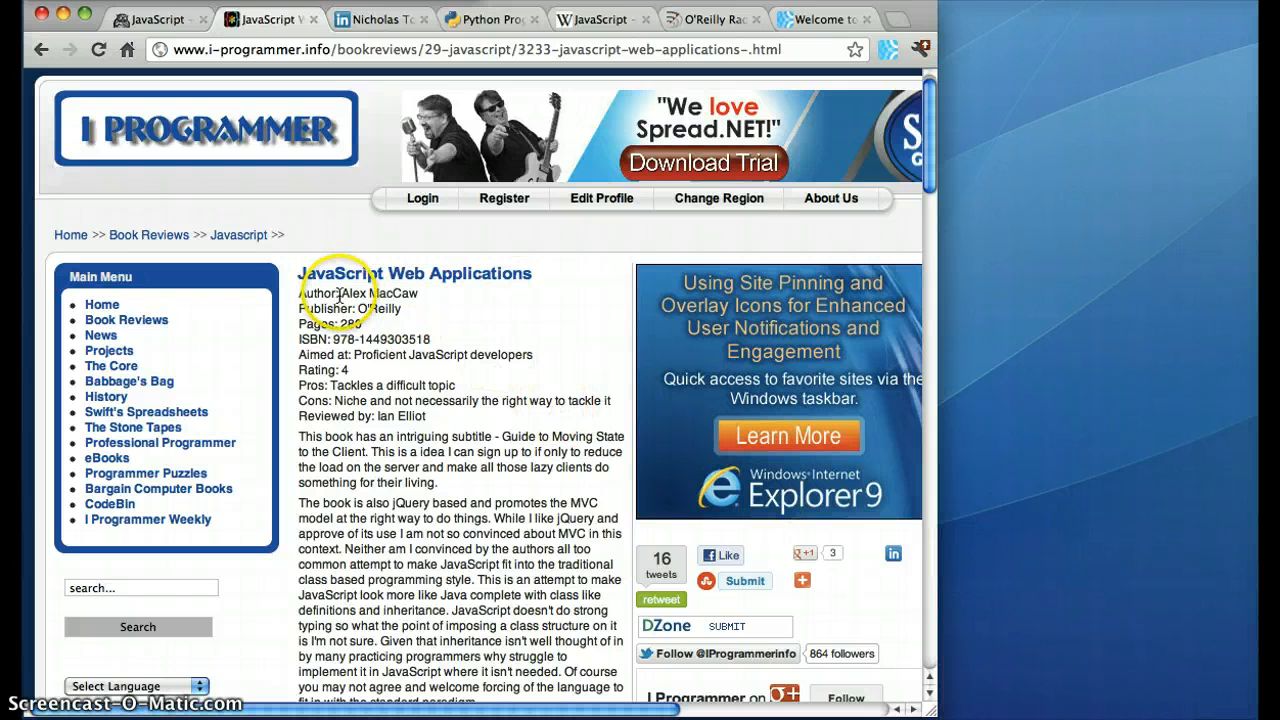
double_click(372, 292)
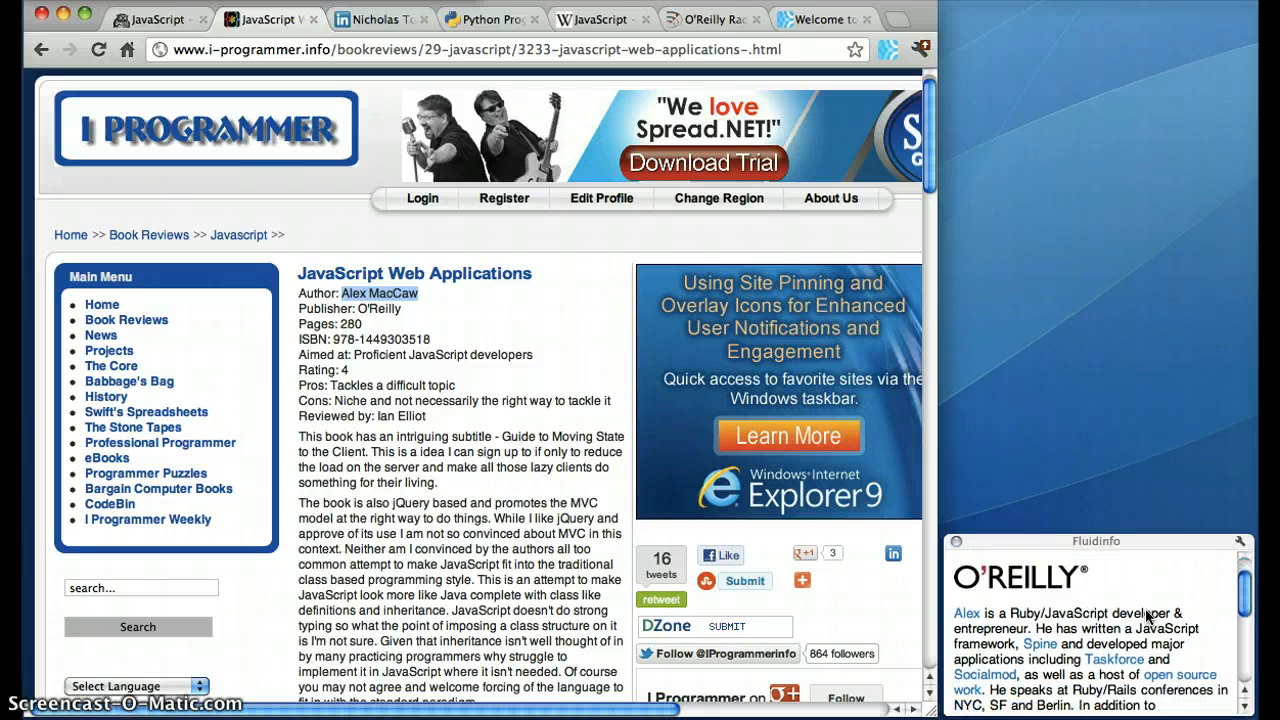
scroll("down", 3)
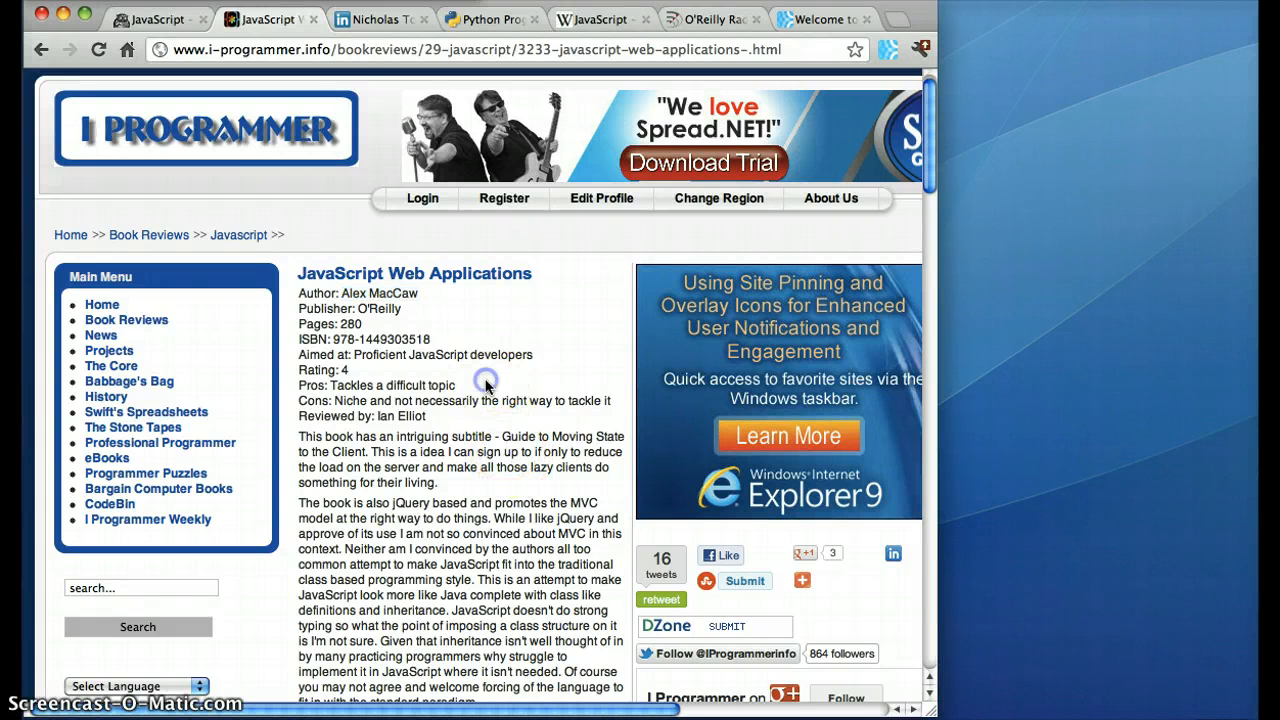
Show the Nicholas Tollervey LinkedIn profile for a Fluidinfo lookup of the profile name
left_click(378, 18)
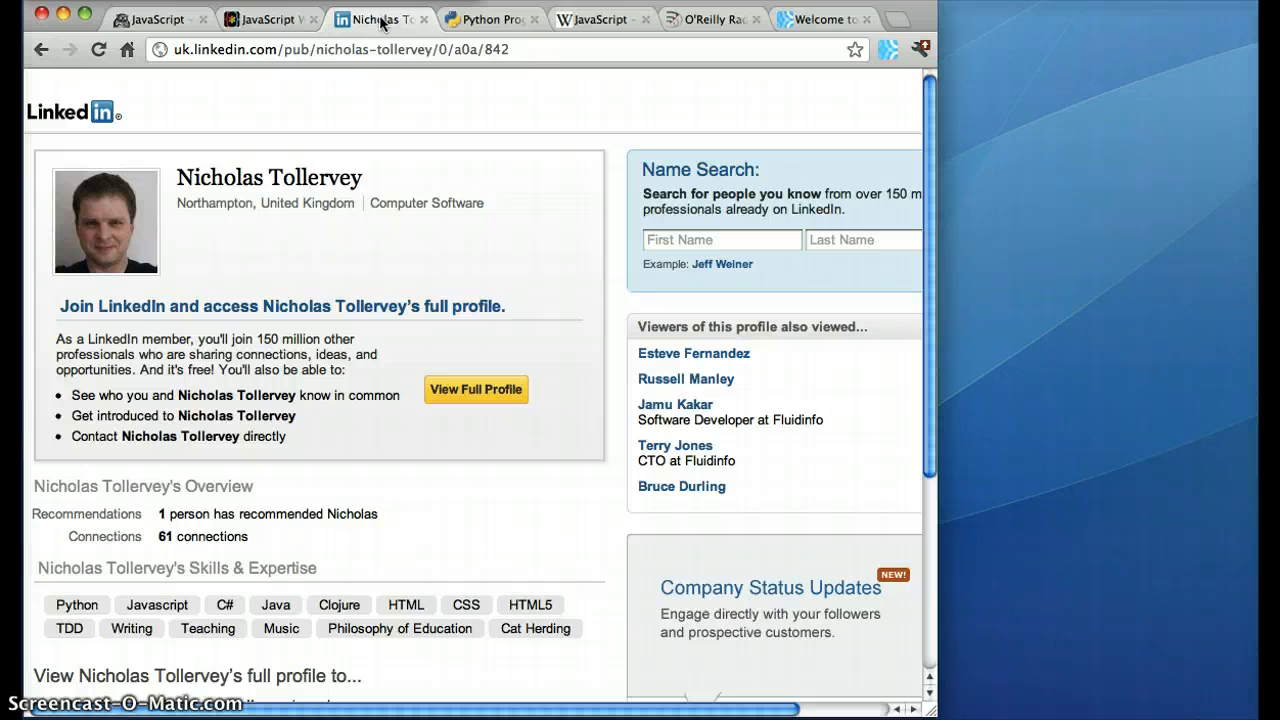
mouse_move(178, 182)
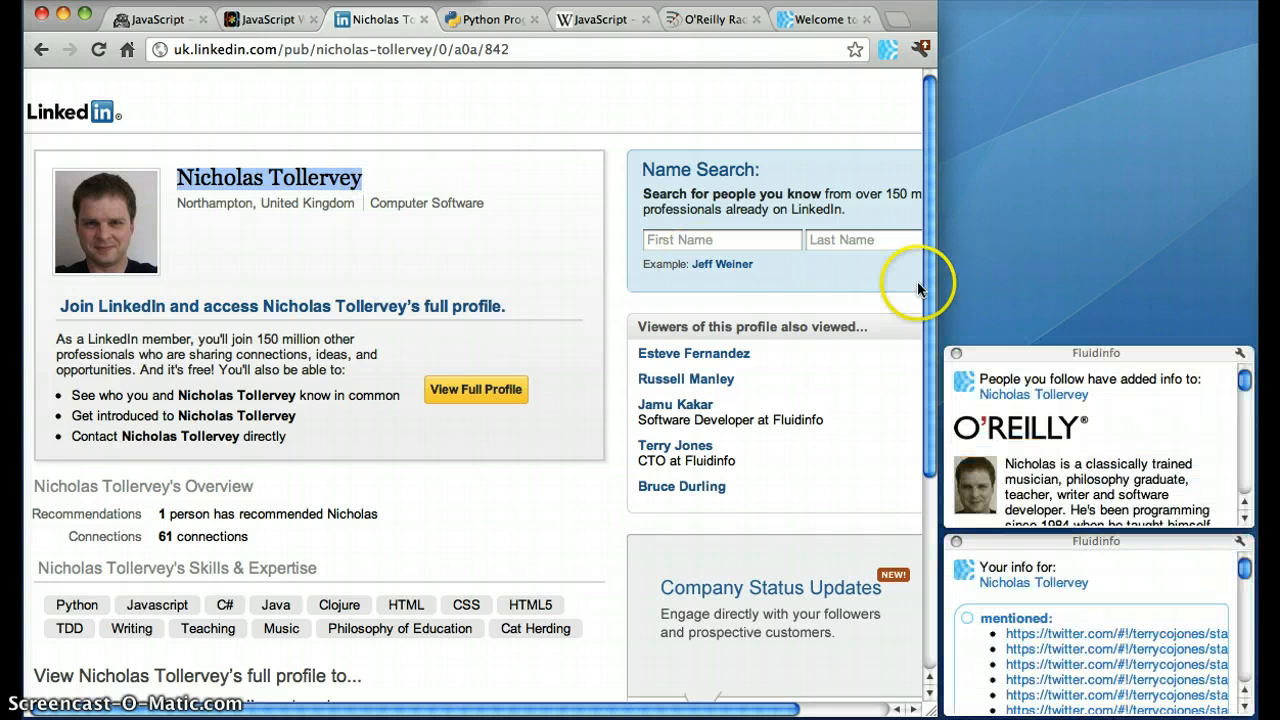
mouse_move(1144, 432)
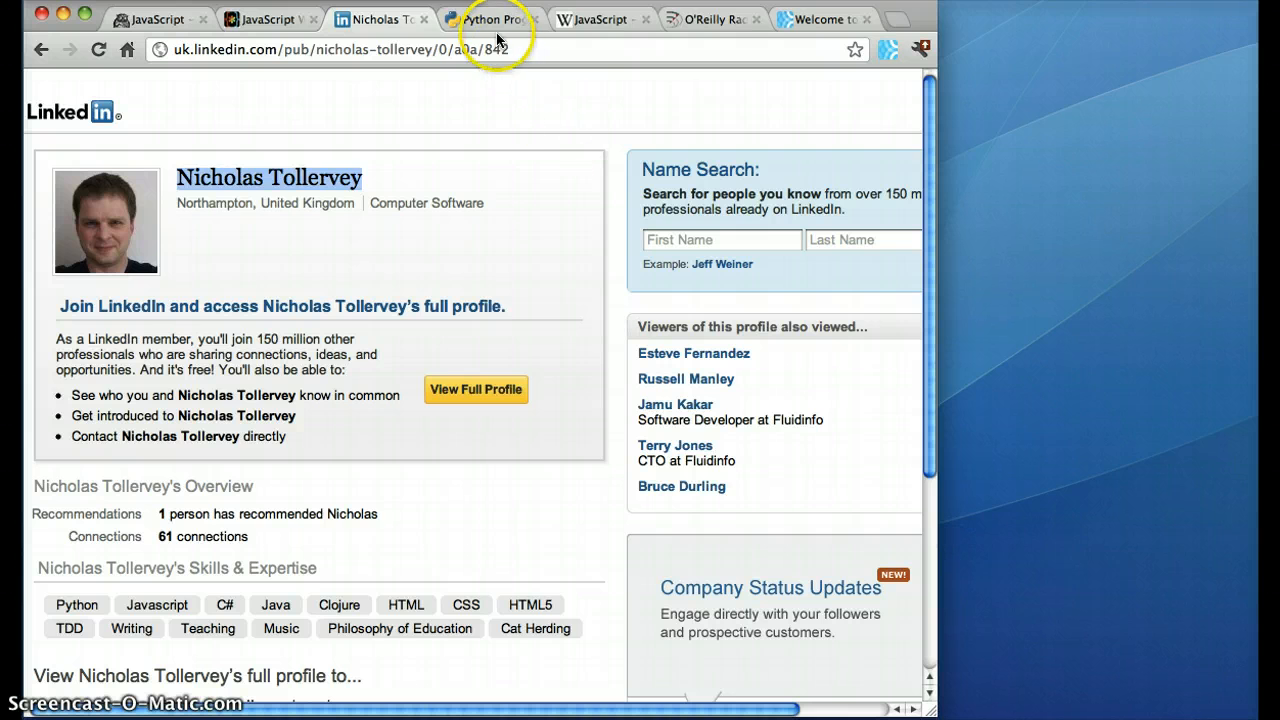
Show the python.org page and browse the Fluidinfo pop-up listing O'Reilly Python books
left_click(490, 18)
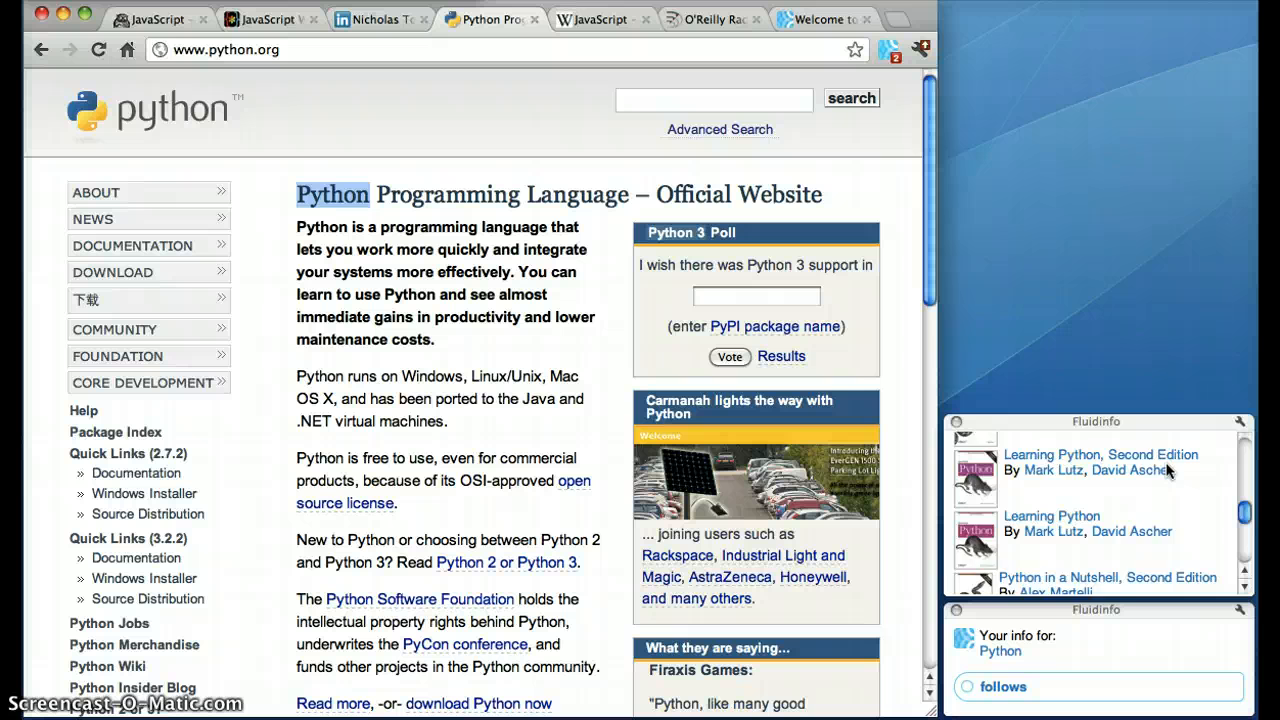
scroll("down", 3)
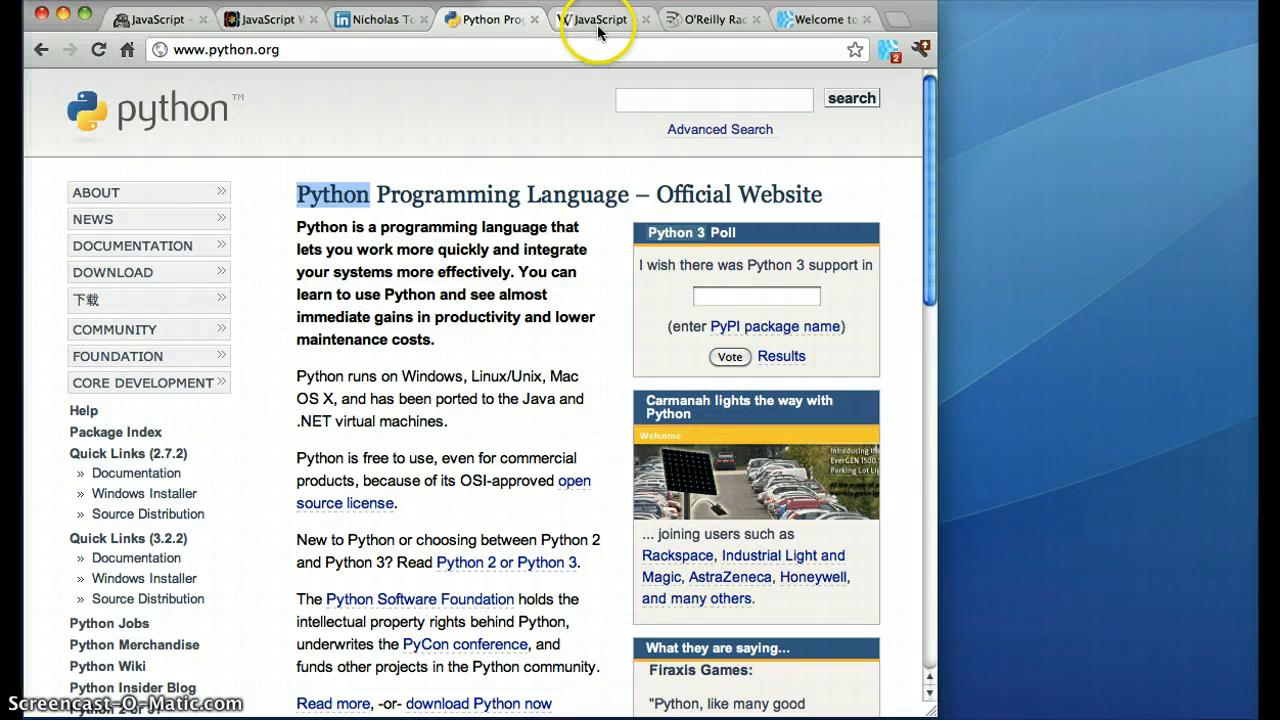
Show O'Reilly JavaScript books in a Fluidinfo pop-up from the word JavaScript on Wikipedia
left_click(596, 18)
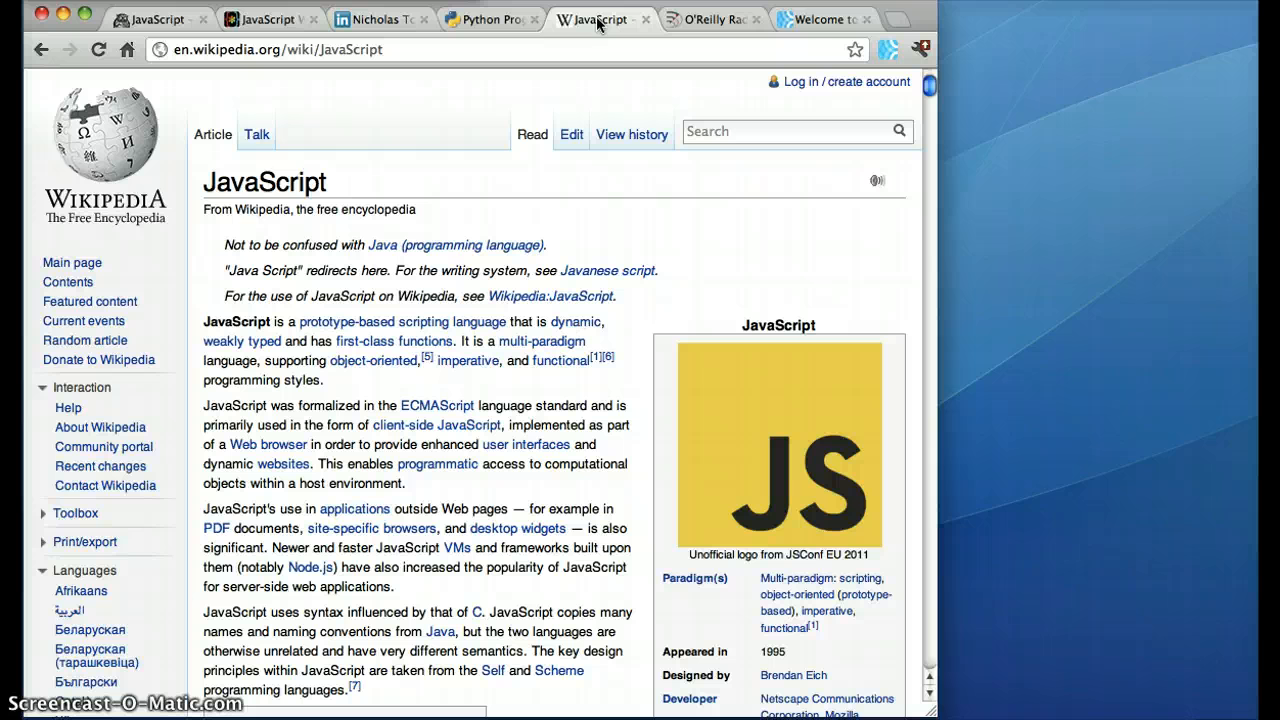
double_click(264, 182)
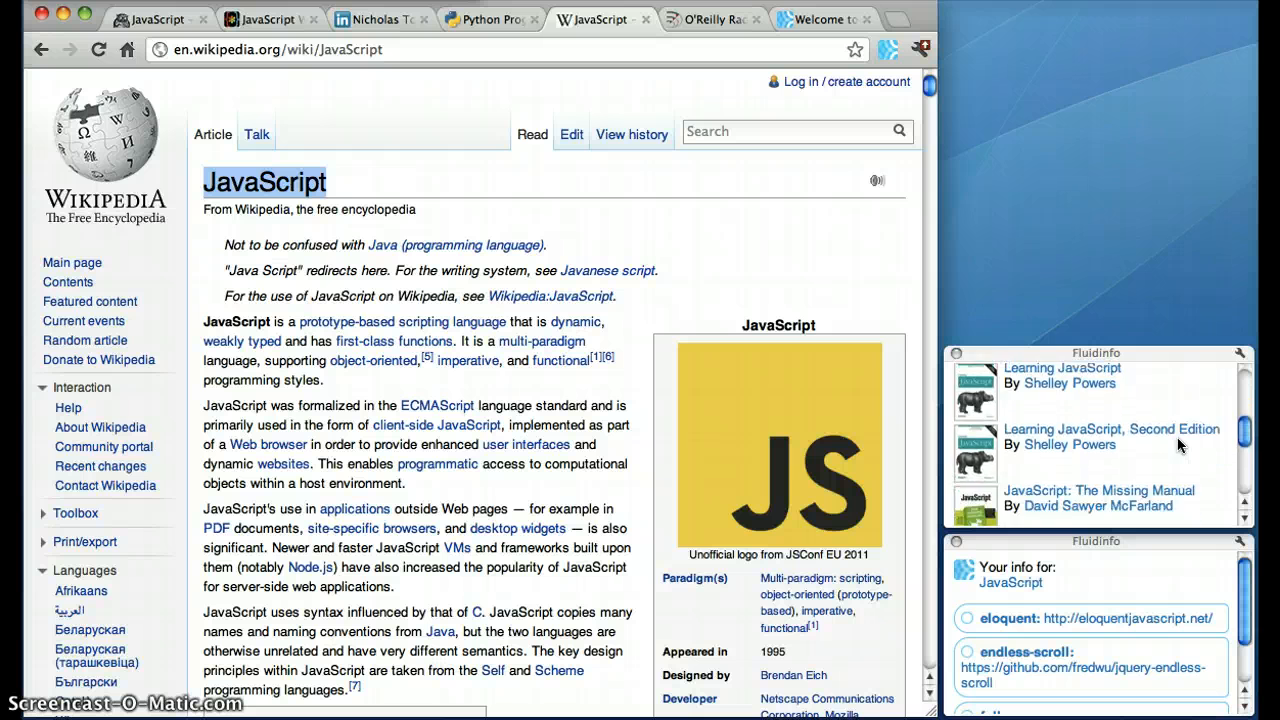
scroll("down", 3)
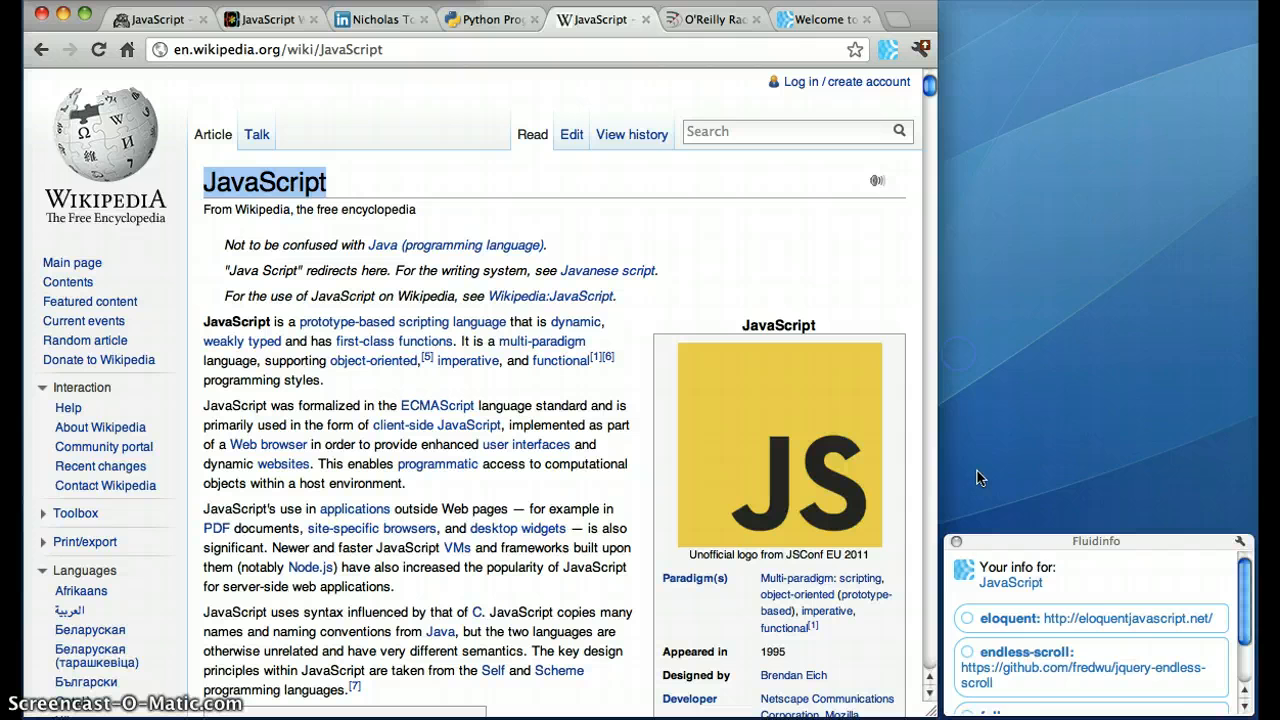
scroll("down", 3)
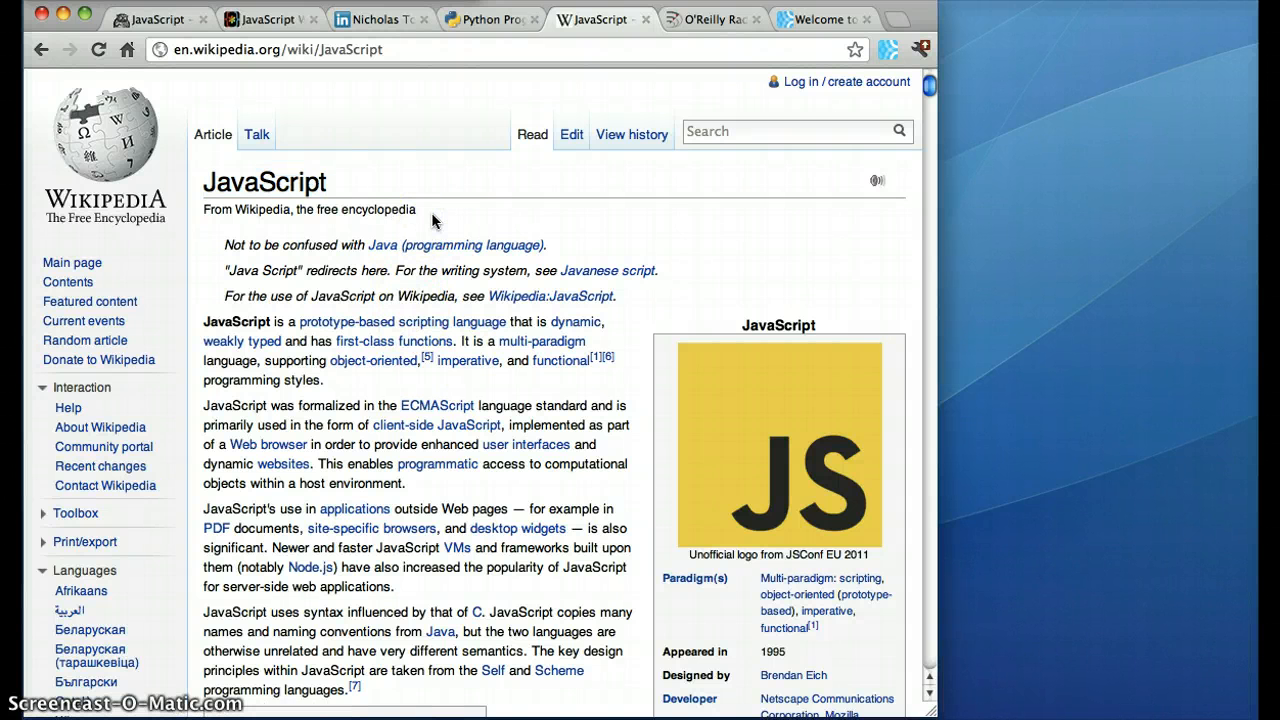
Reload the Wikipedia JavaScript article and view the followed people's Fluidinfo info
left_click(98, 48)
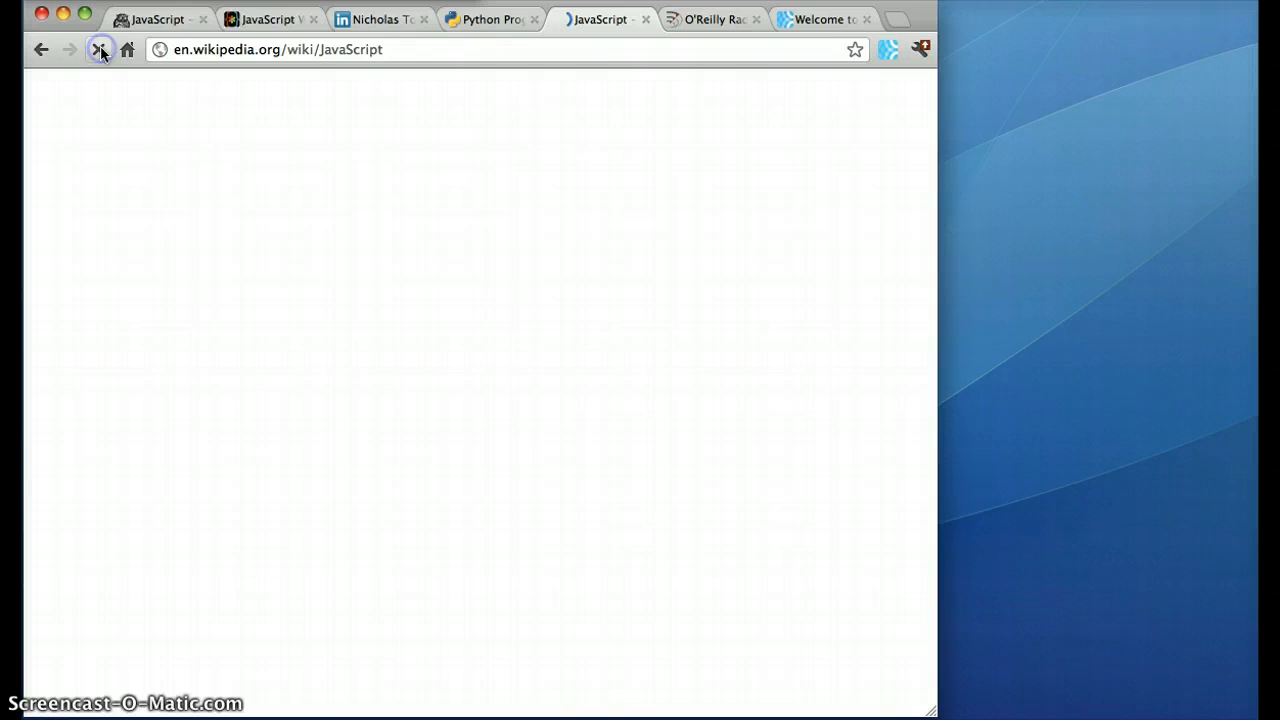
left_click(100, 48)
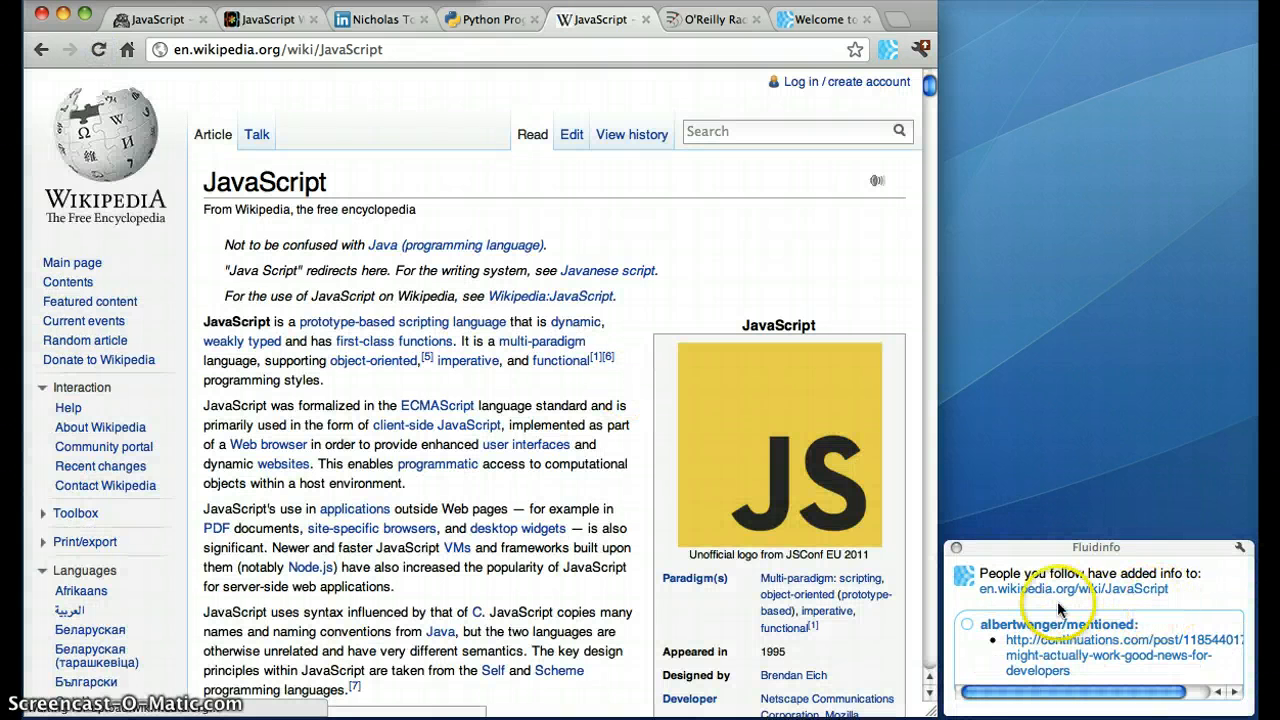
mouse_move(1124, 640)
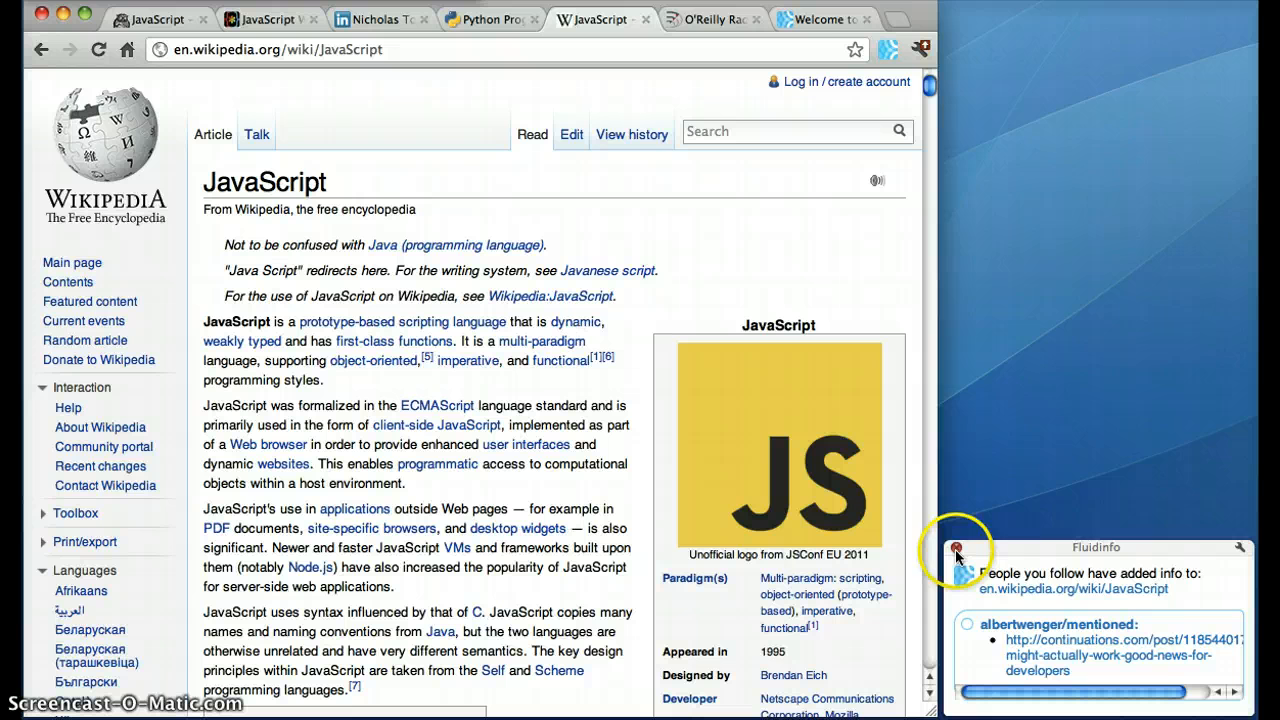
left_click(956, 548)
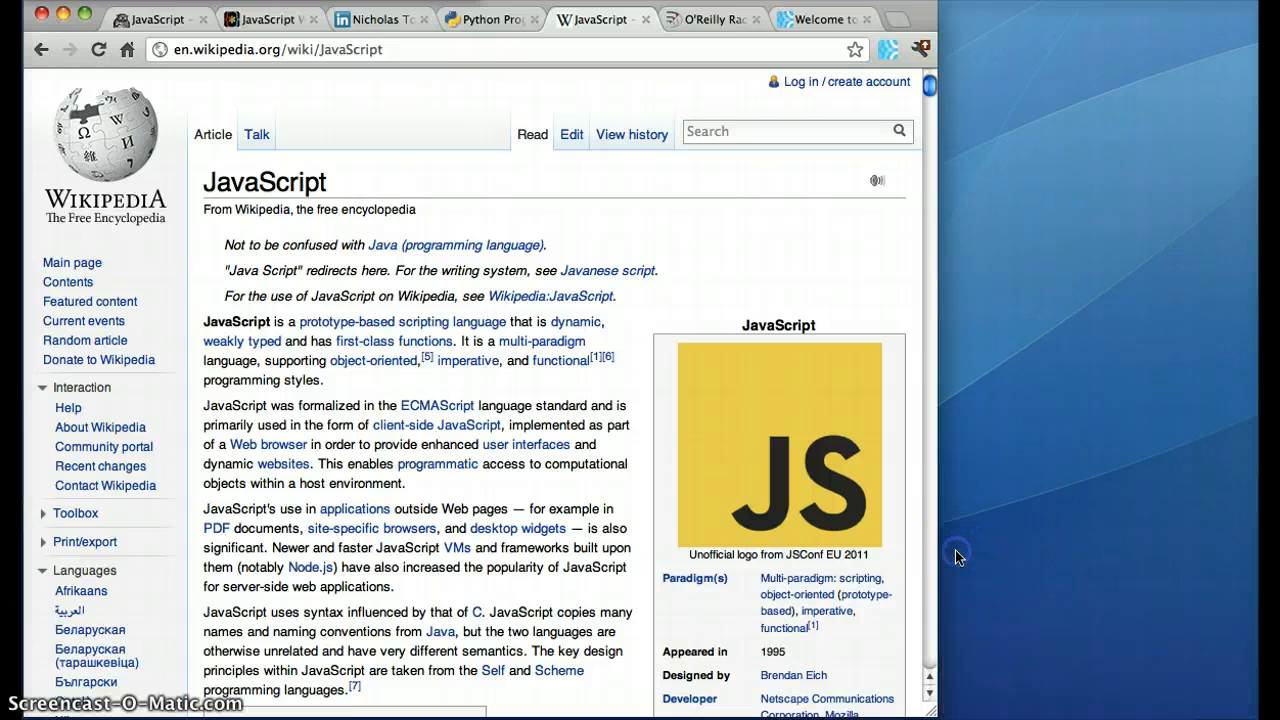
Show the O'Reilly Radar homepage and browse down its recent articles to the Passwords and interviews post
left_click(712, 18)
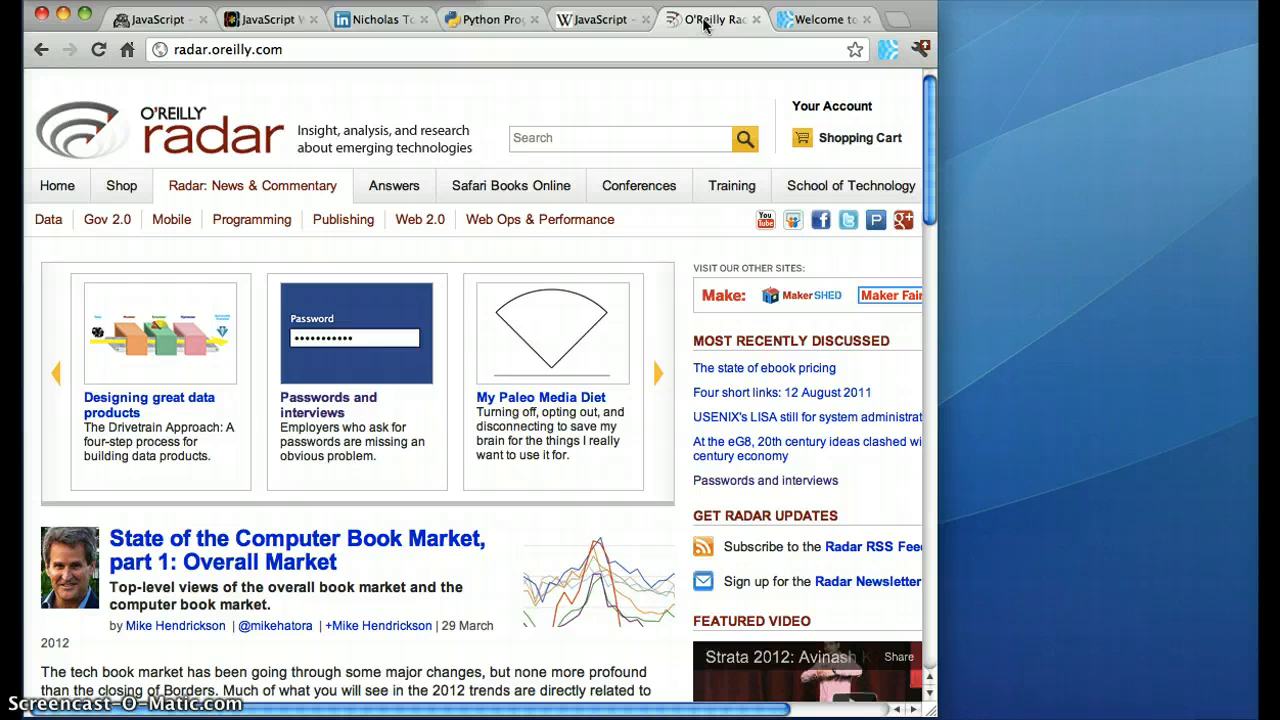
left_click(656, 374)
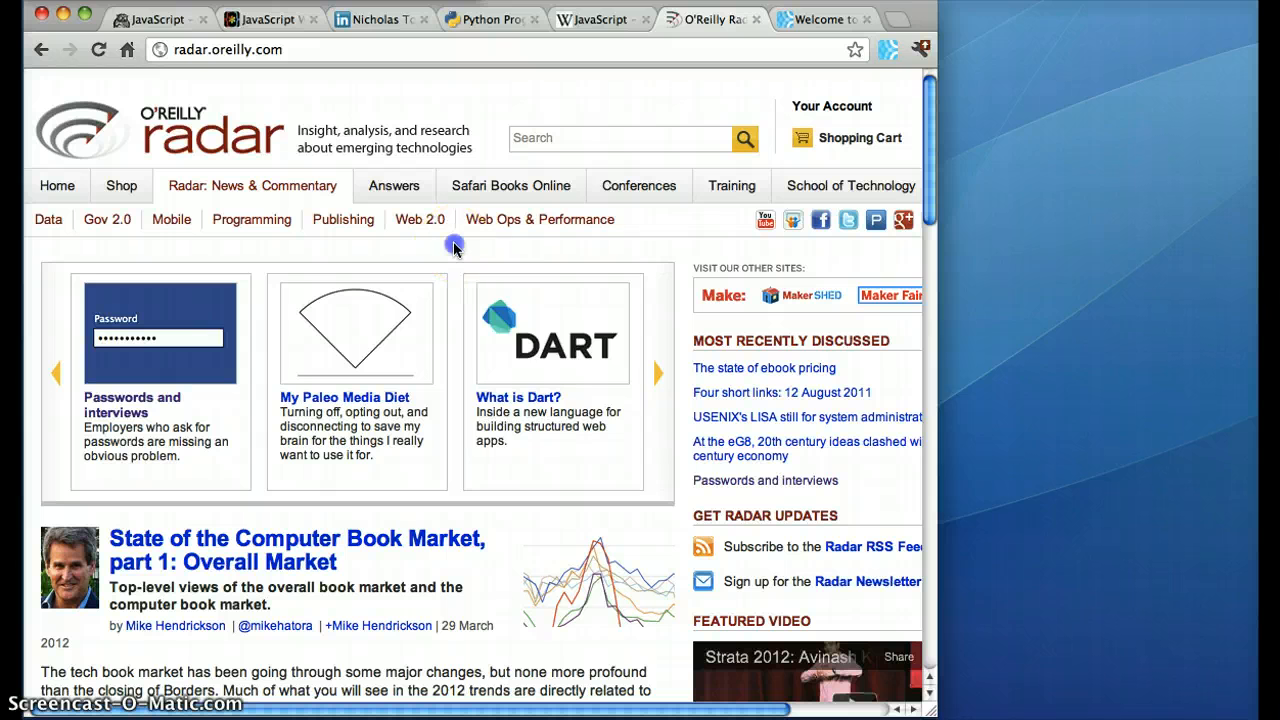
right_click(456, 248)
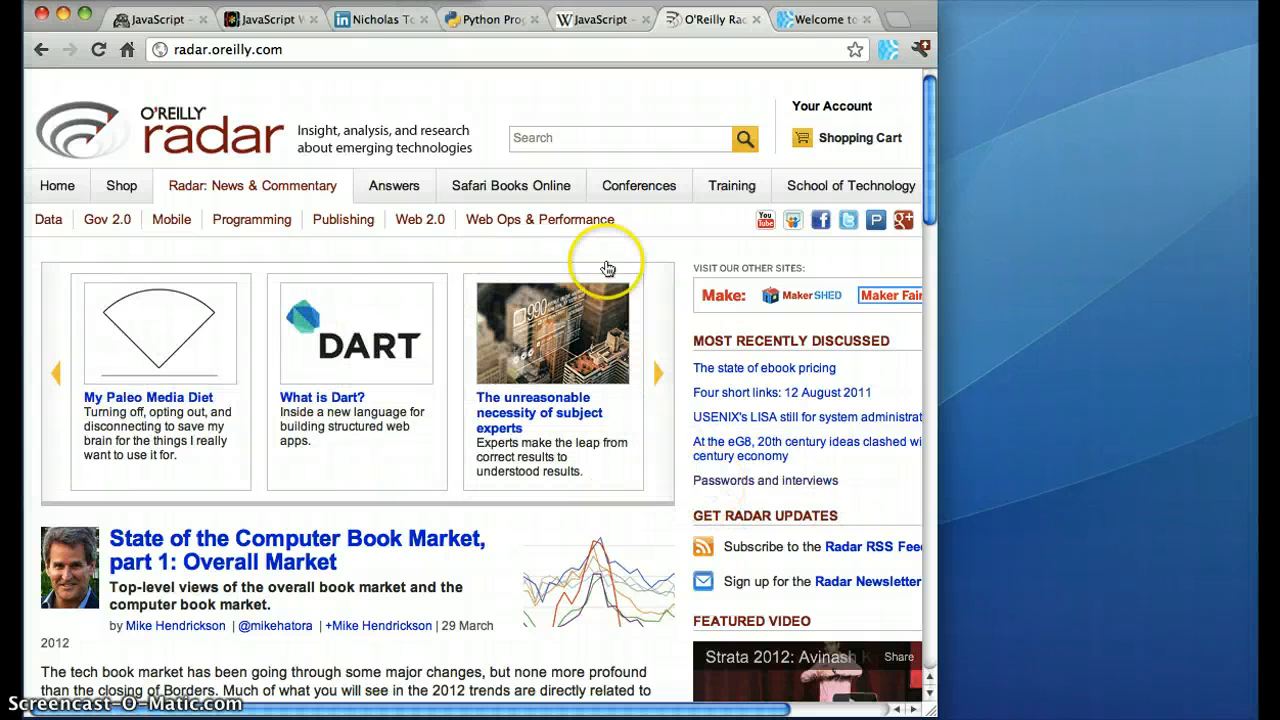
mouse_move(620, 100)
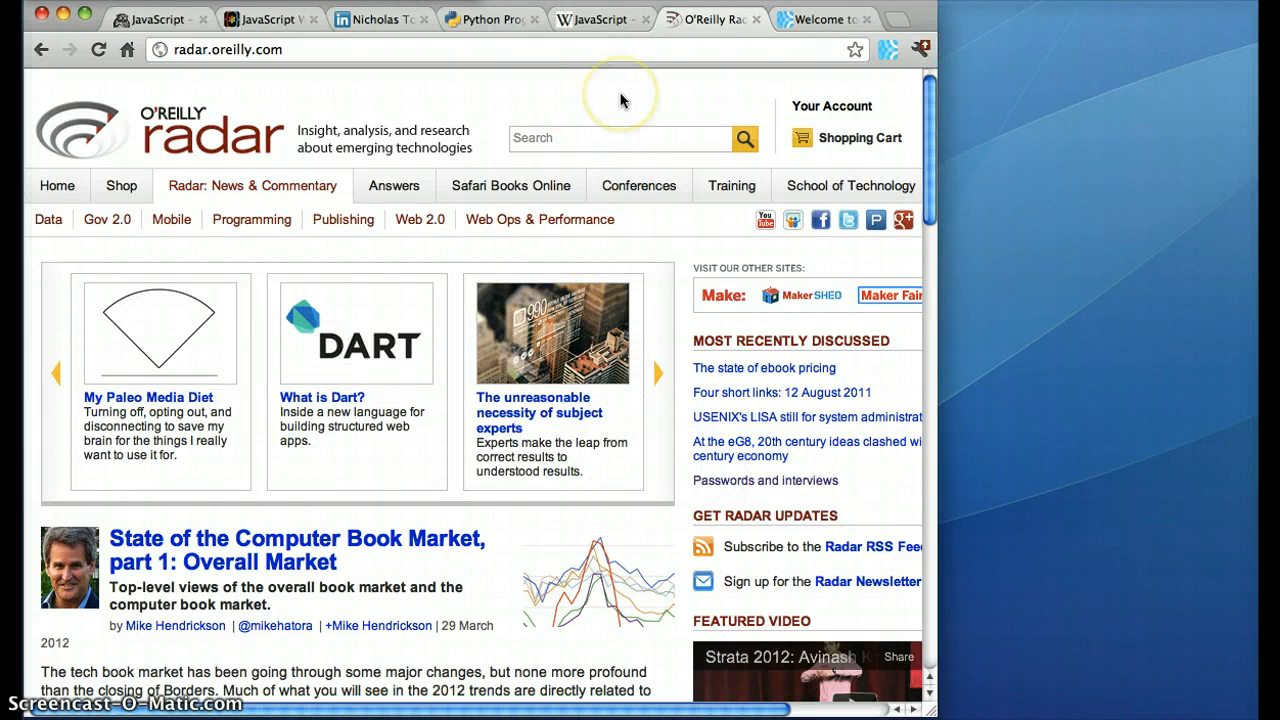
mouse_move(620, 100)
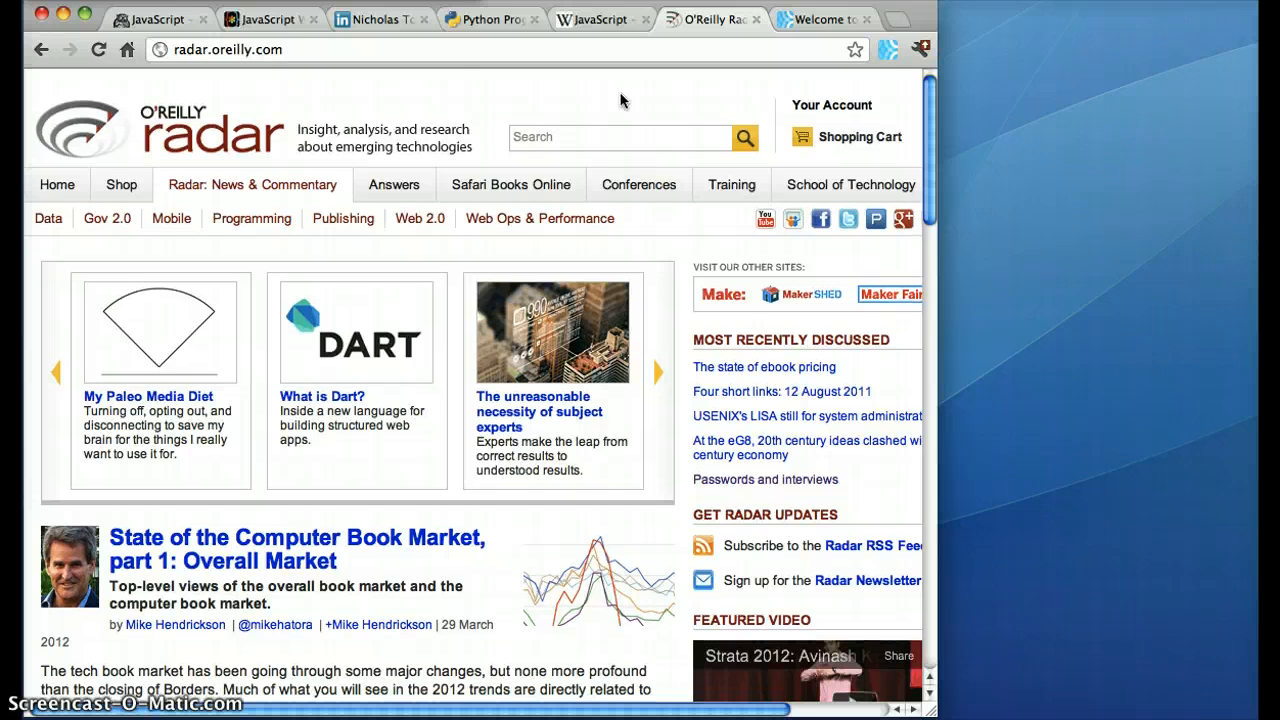
scroll("down", 3)
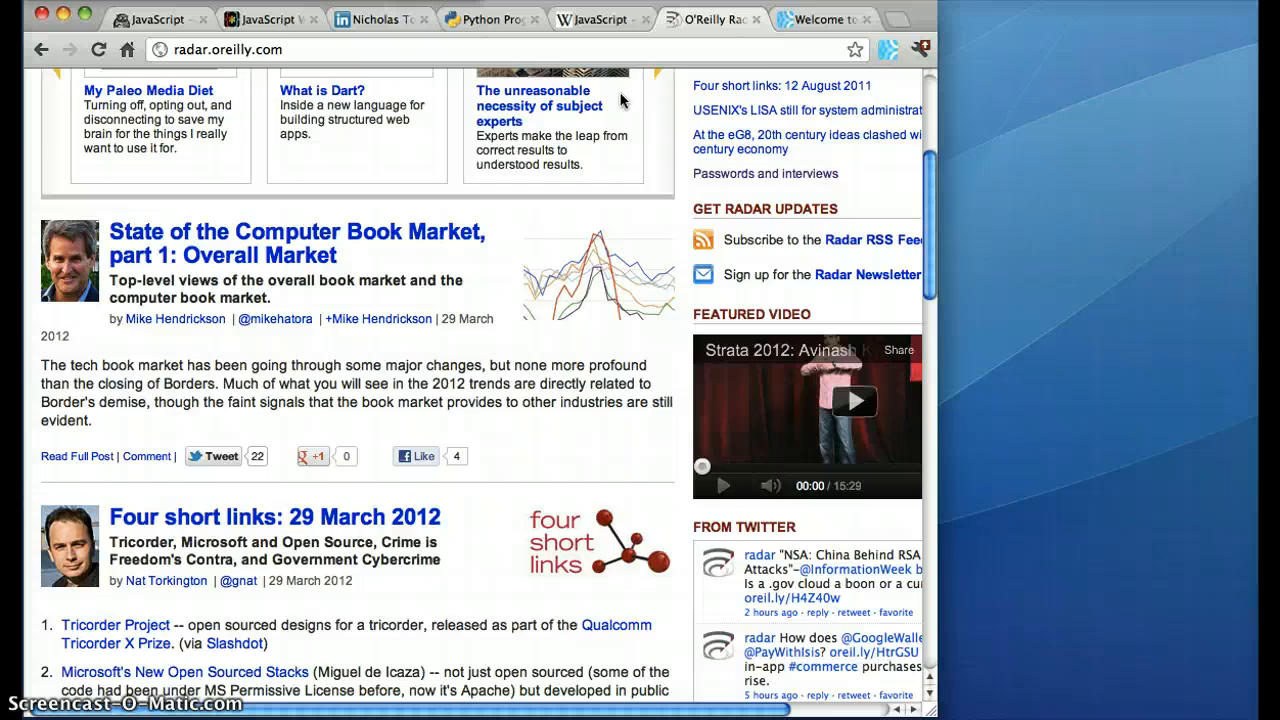
scroll("down", 3)
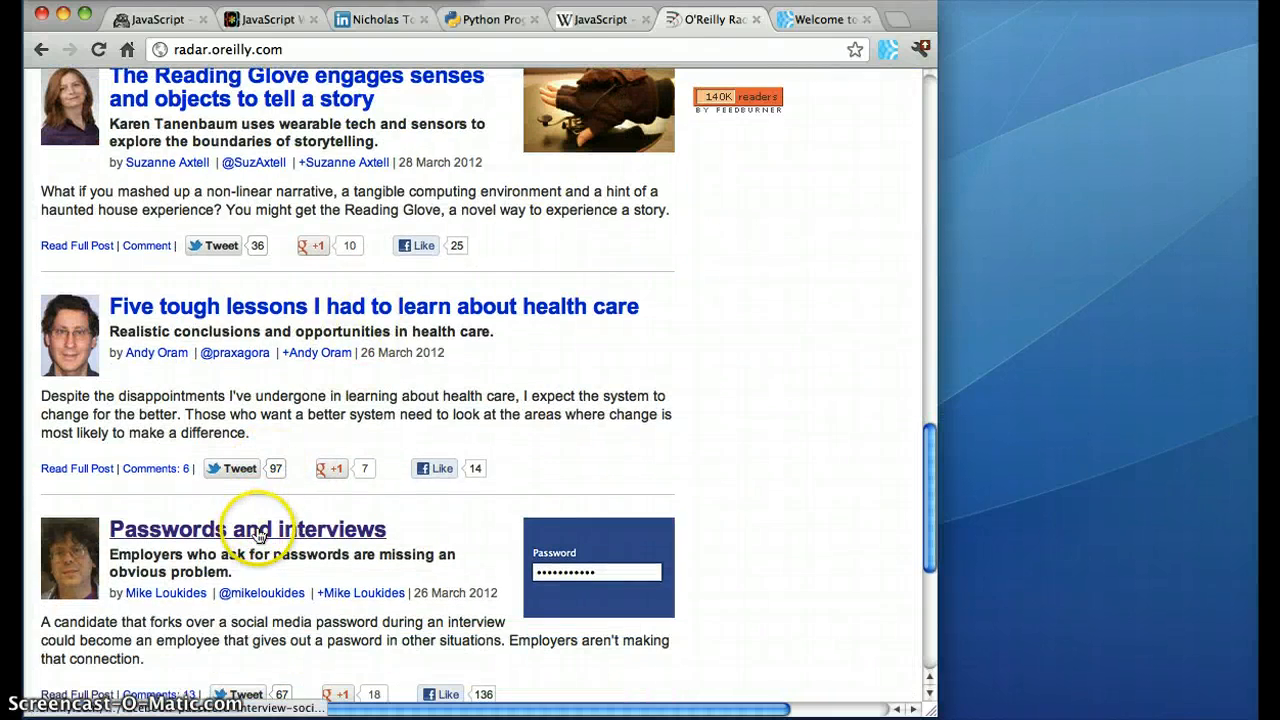
Show the Passwords and interviews article and move down to its comments section
left_click(248, 528)
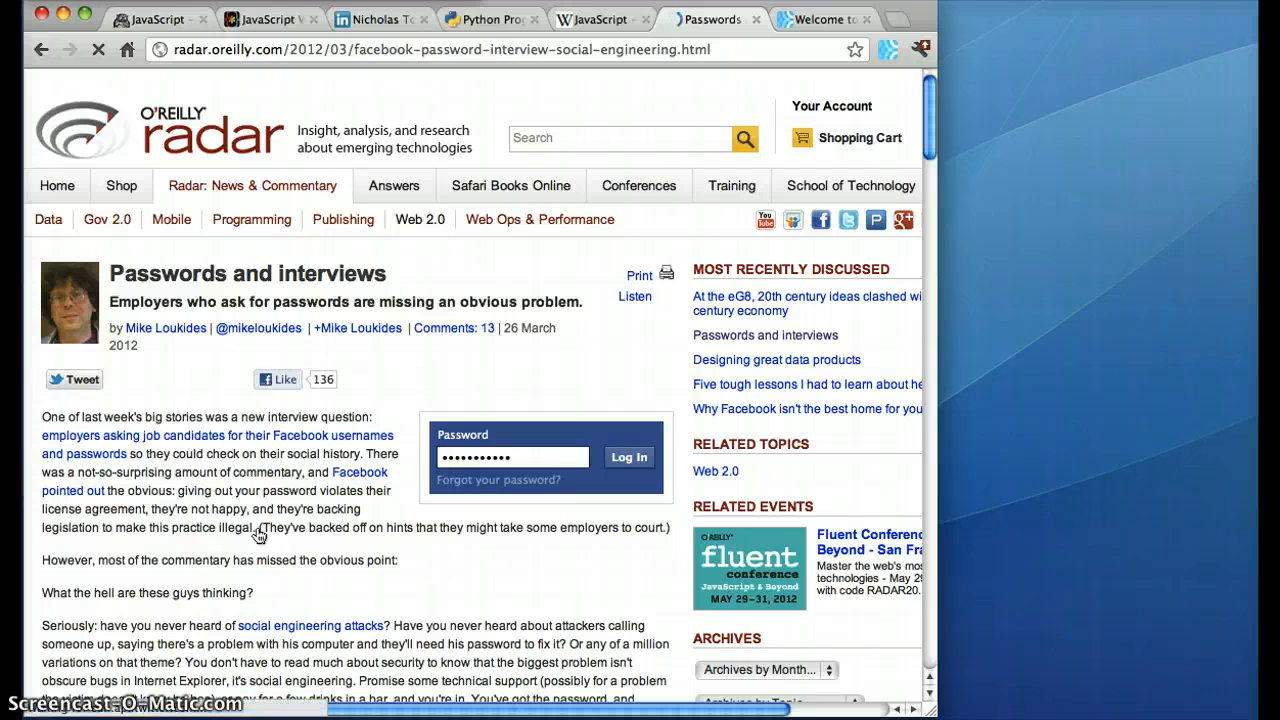
scroll("down", 3)
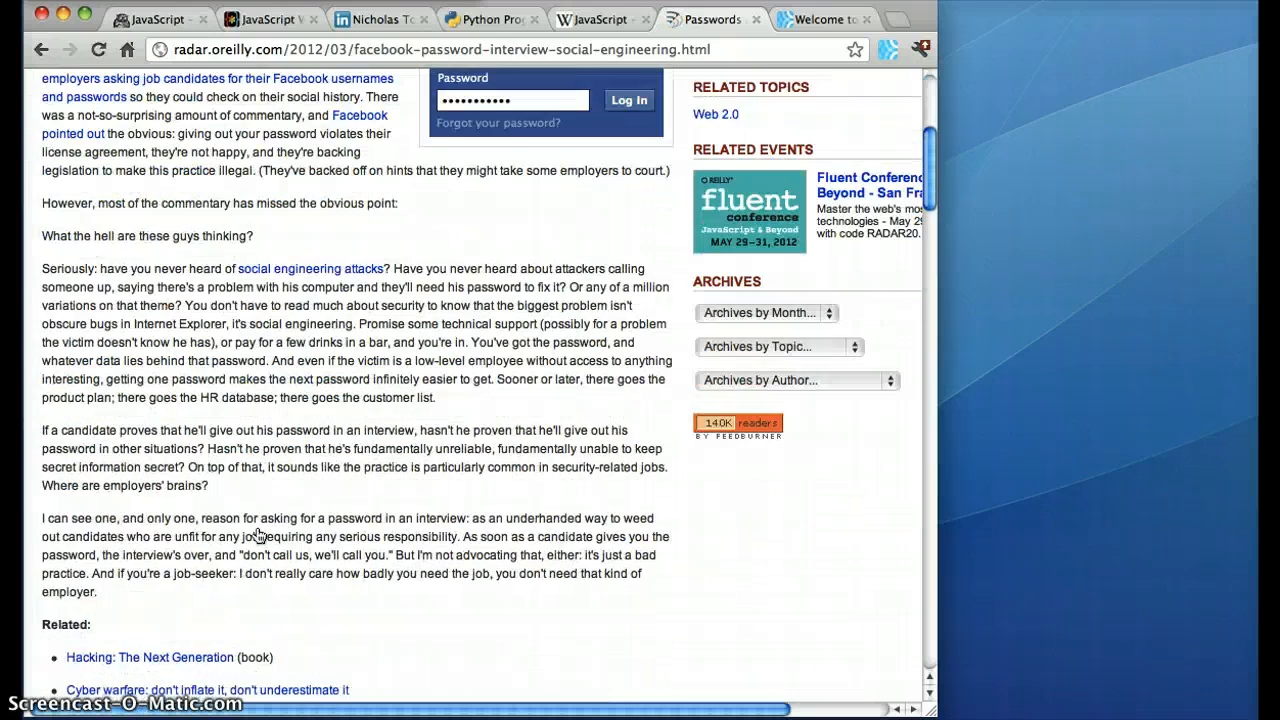
scroll("down", 3)
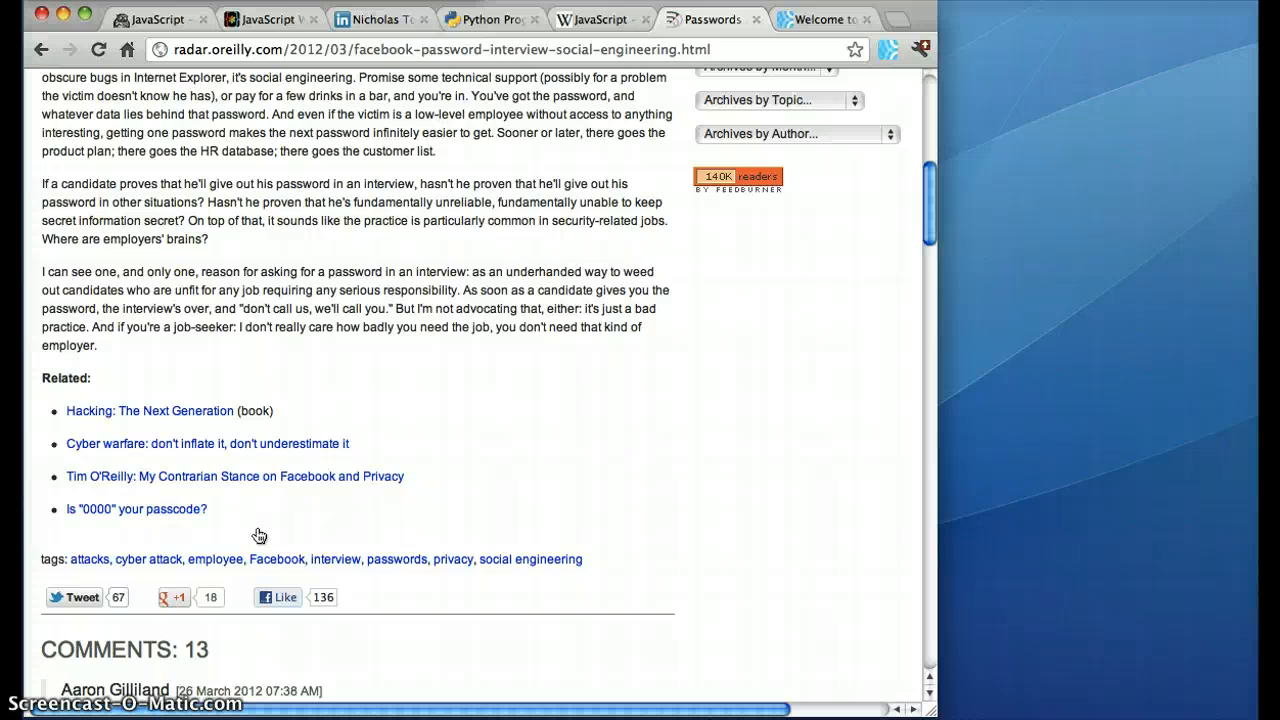
scroll("down", 3)
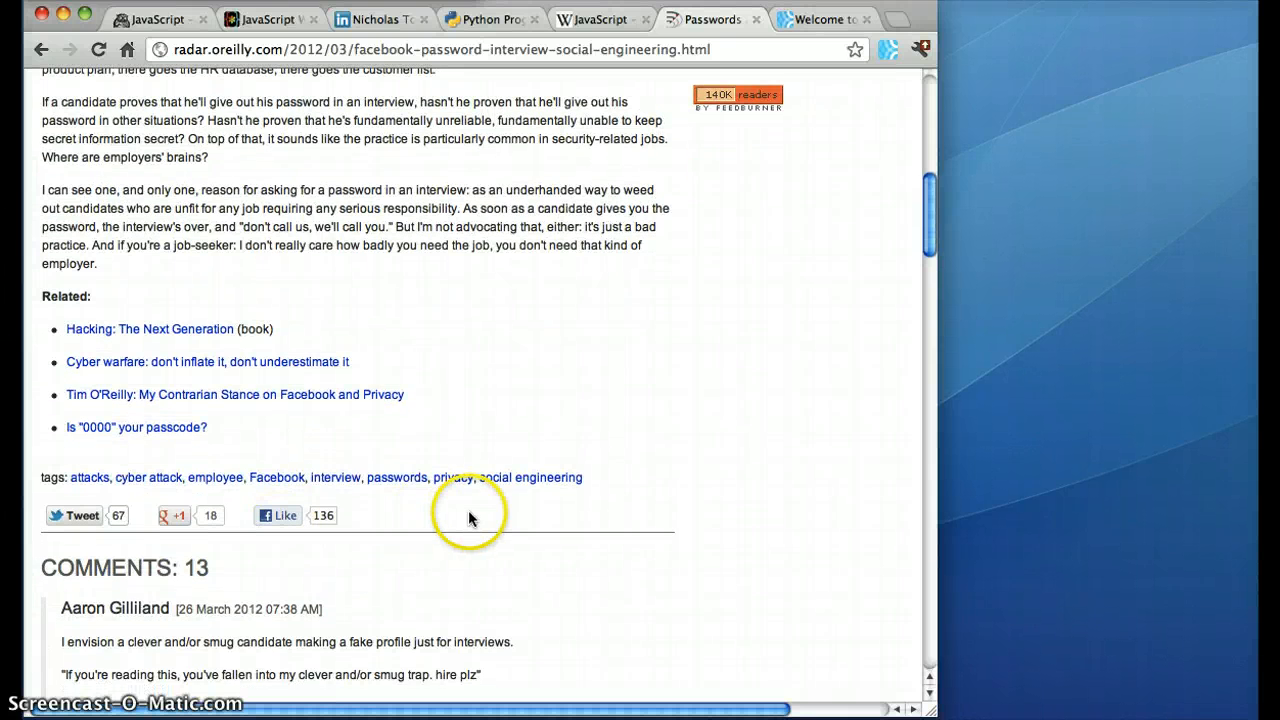
scroll("down", 3)
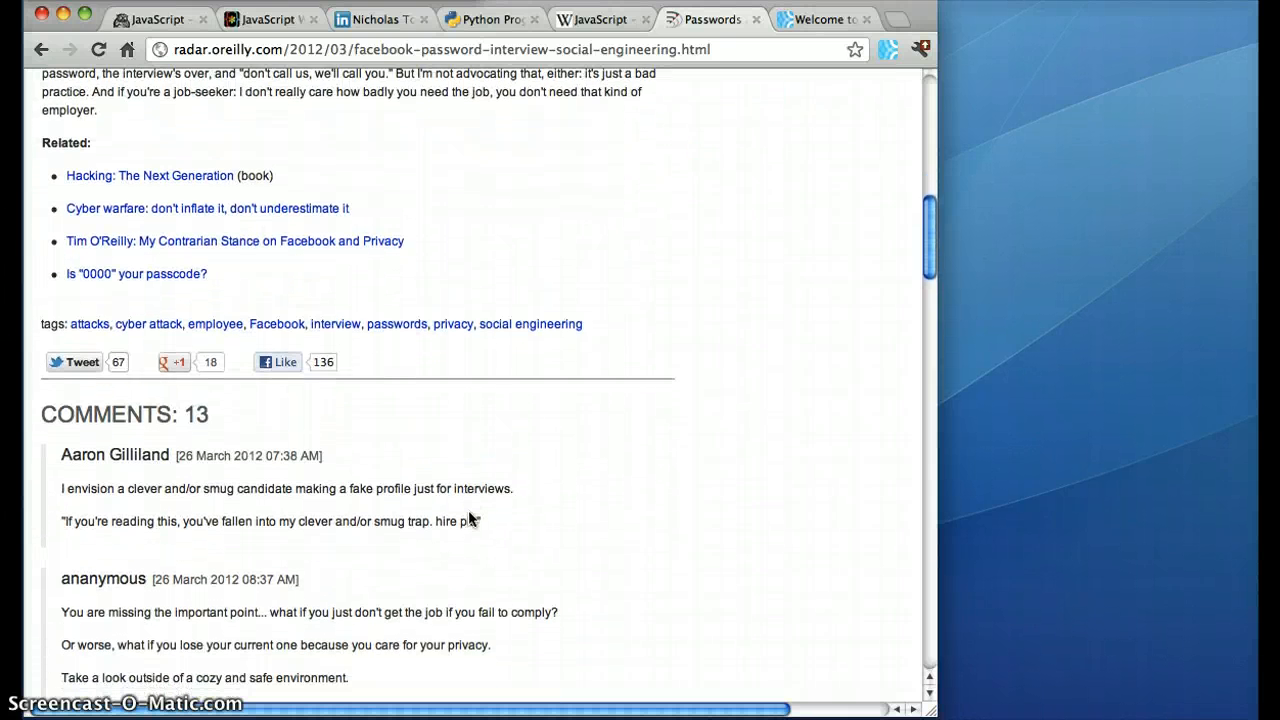
scroll("down", 3)
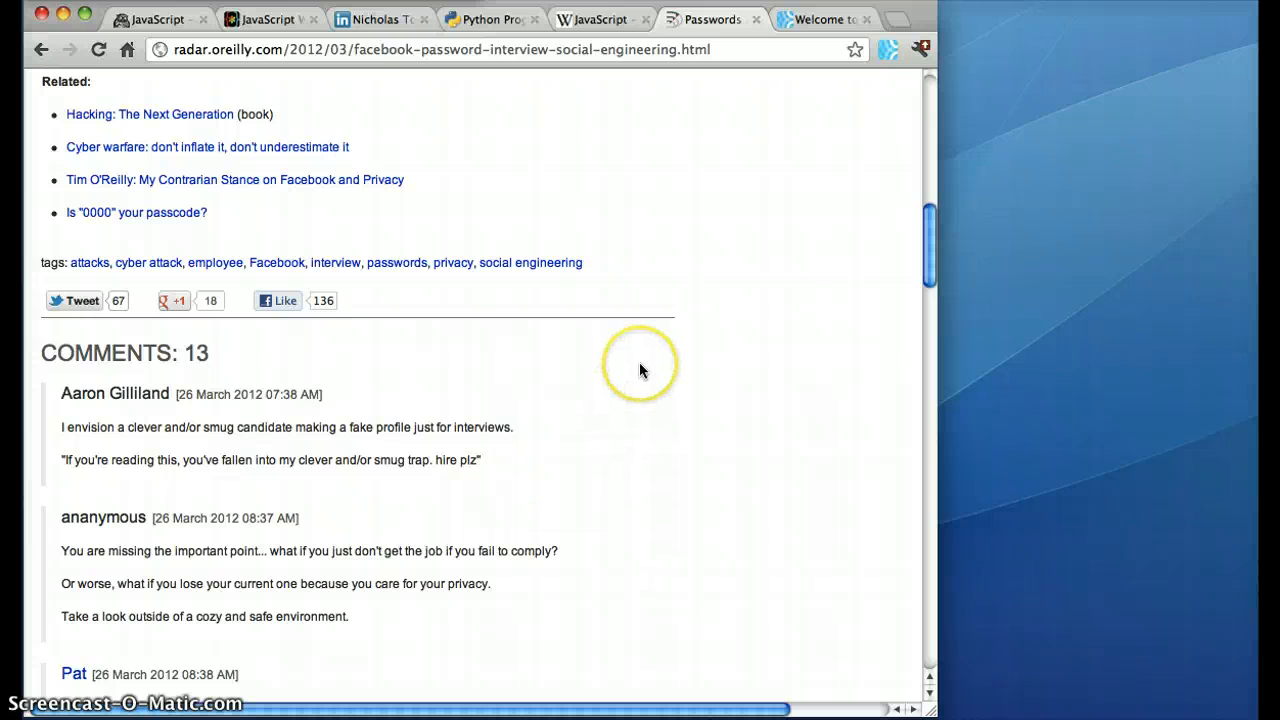
mouse_move(464, 596)
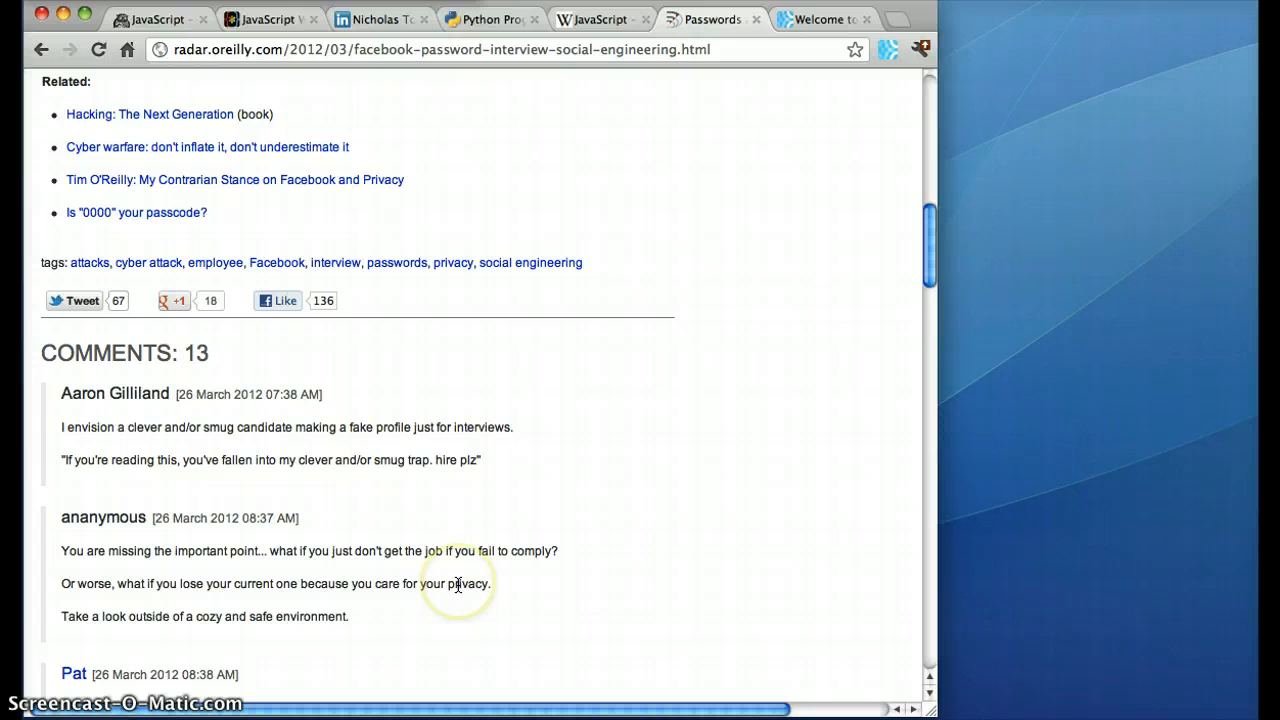
List O'Reilly Radar articles about privacy in a Fluidinfo pop-up from the word privacy
left_click(458, 584)
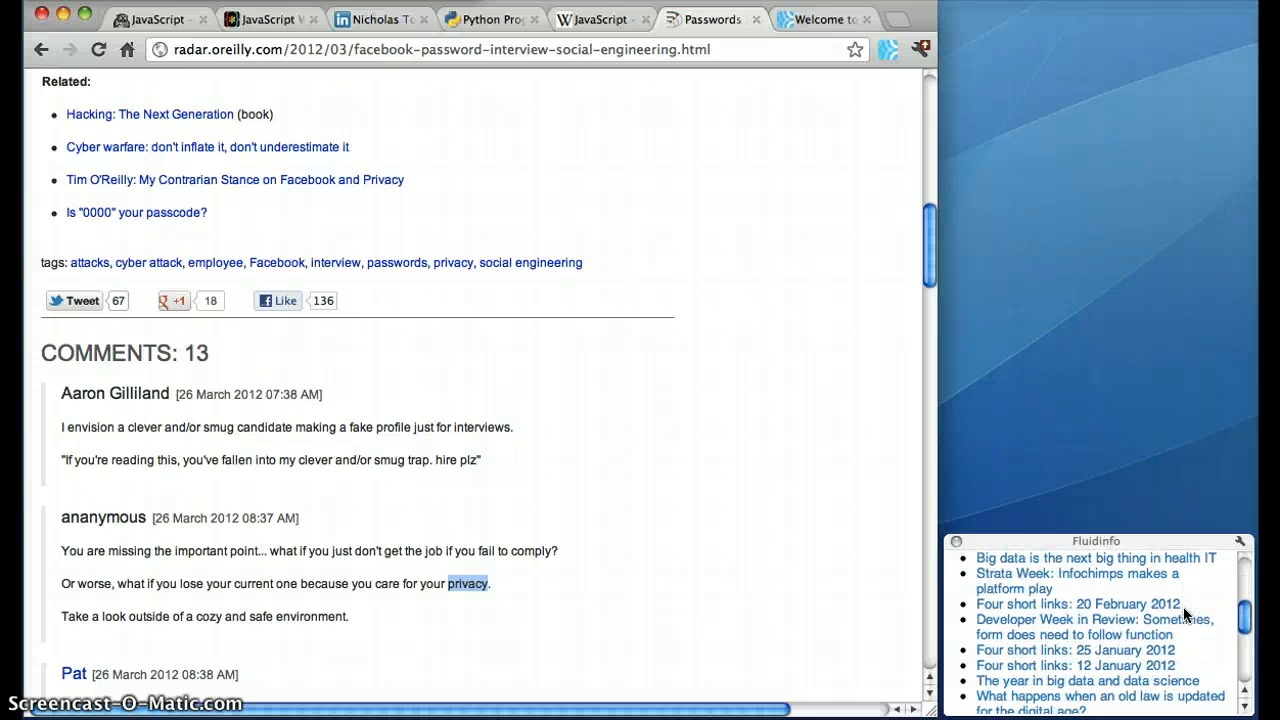
scroll("down", 3)
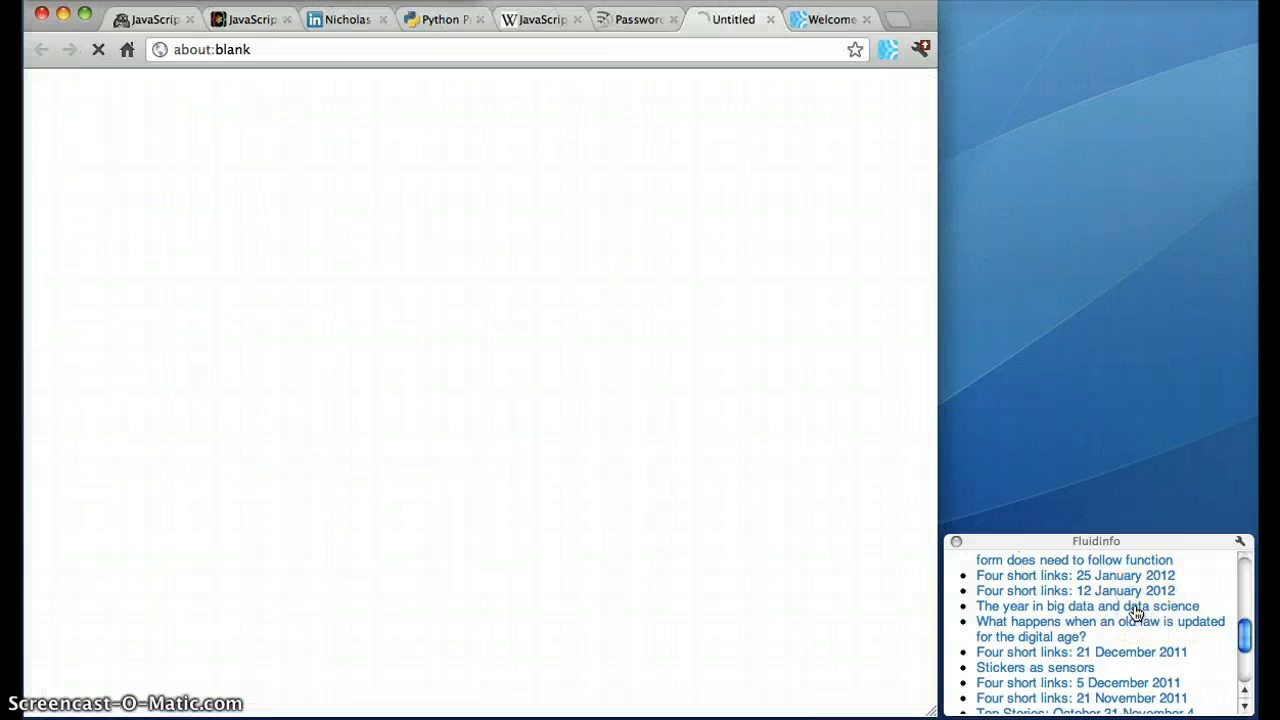
Show 'The year in big data and data science' article and move down into its text
left_click(1088, 606)
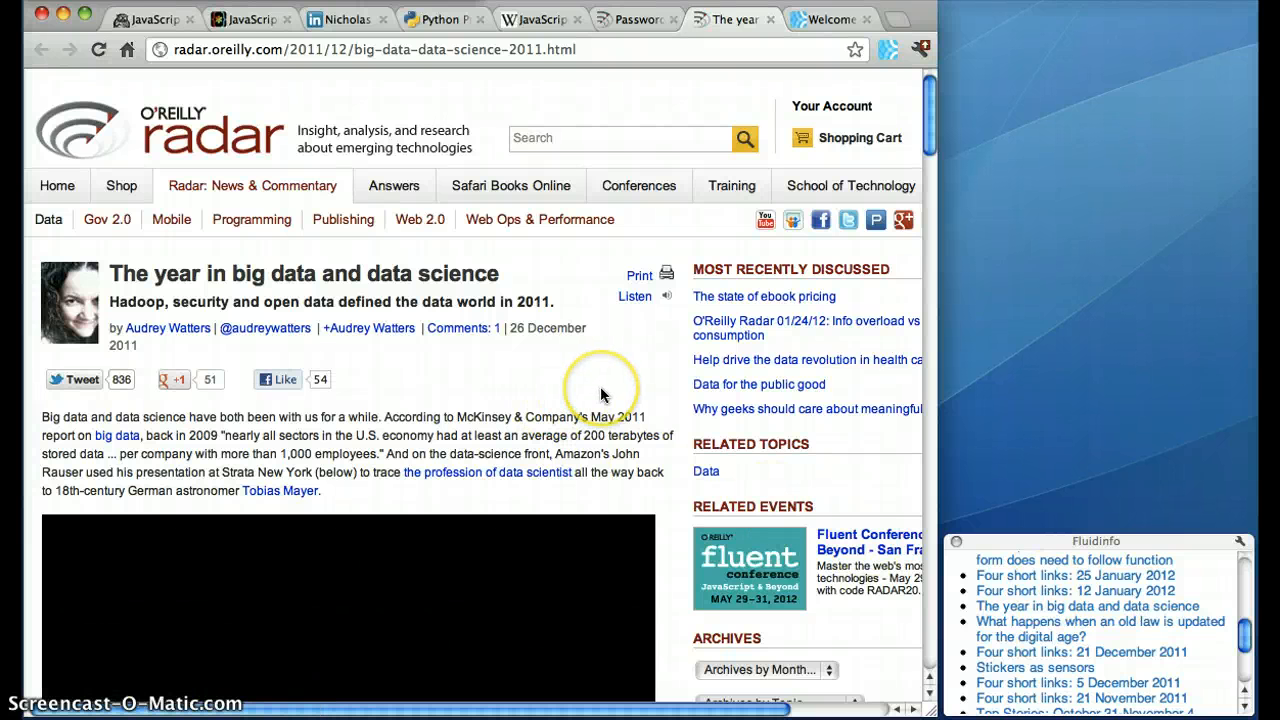
scroll("down", 3)
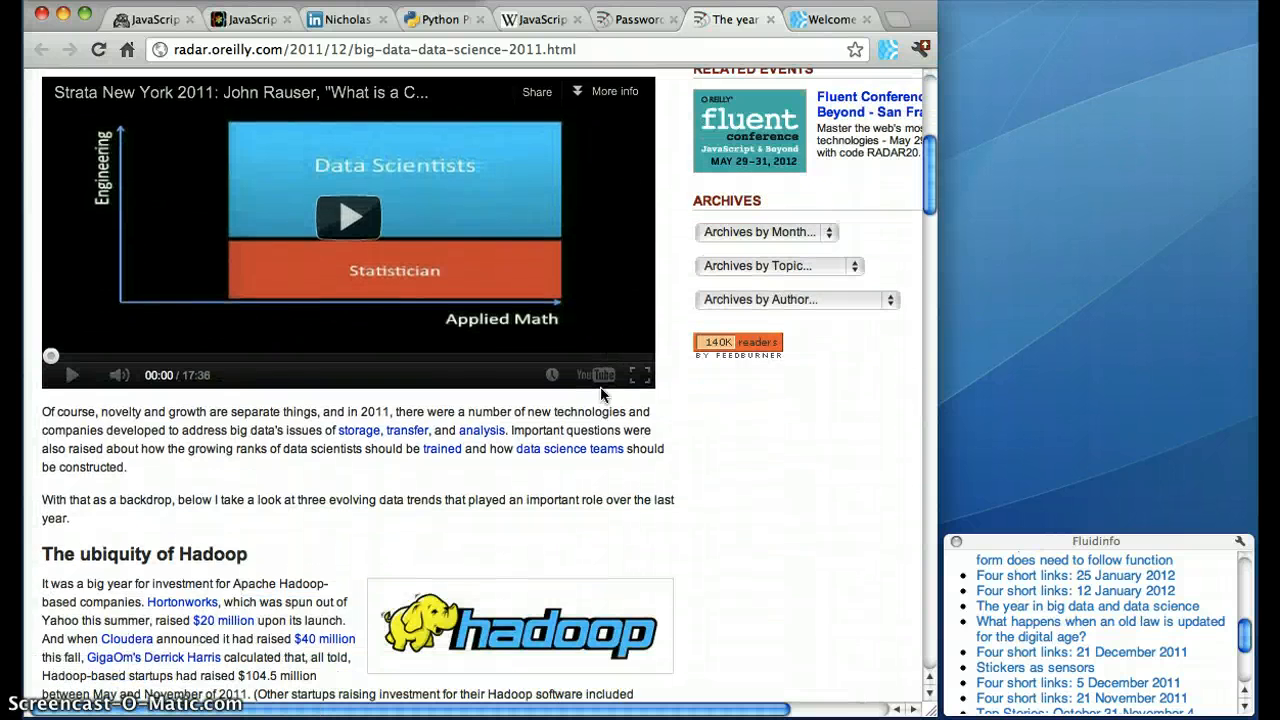
scroll("down", 3)
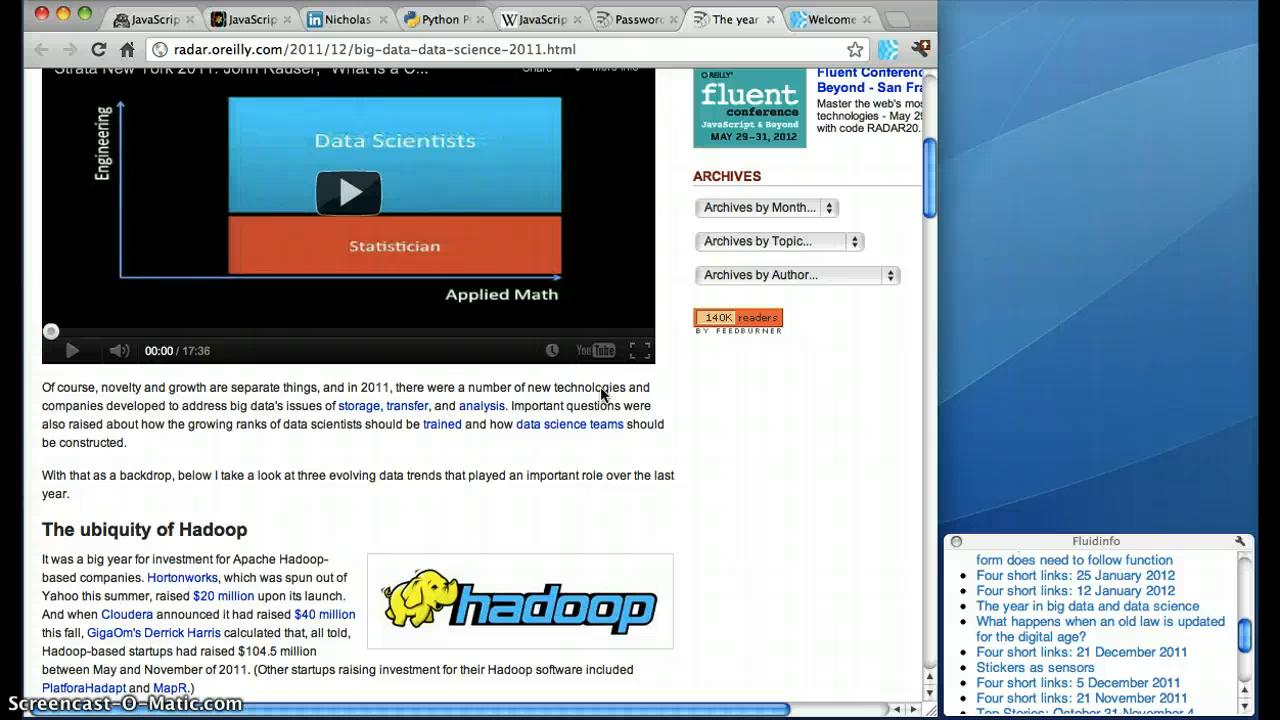
mouse_move(342, 460)
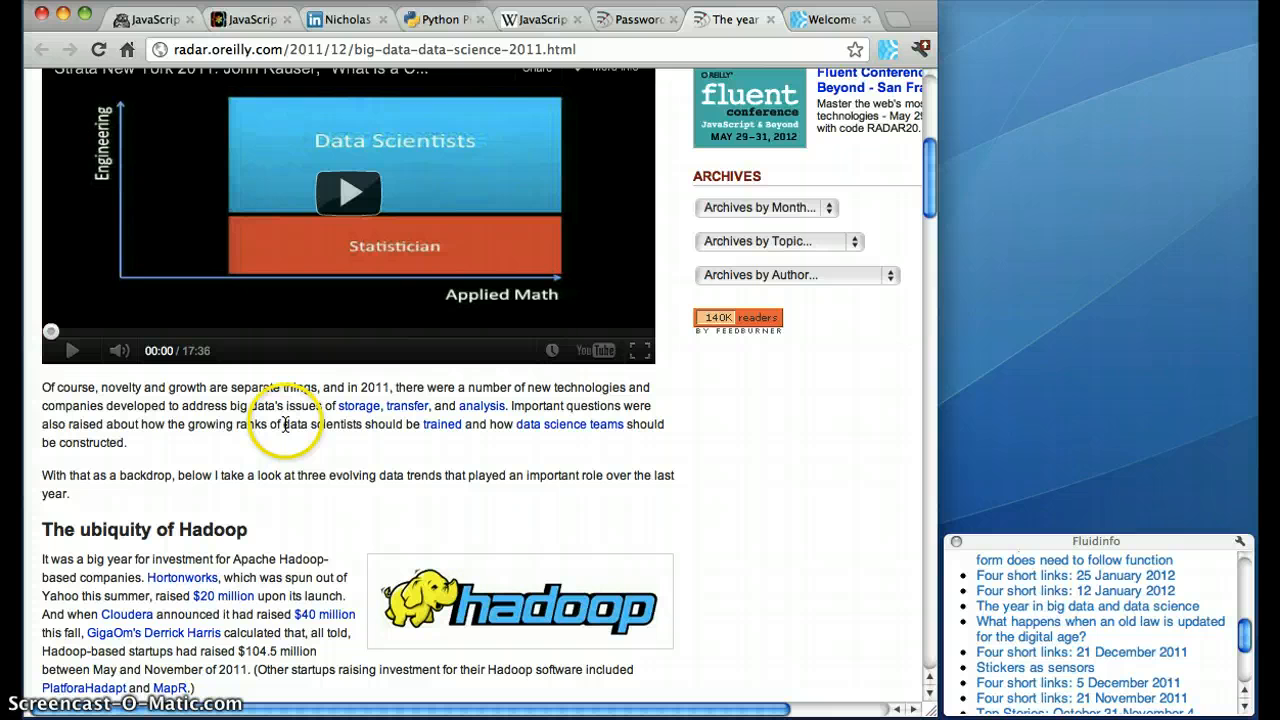
List Radar articles about data scientists in a Fluidinfo pop-up from the phrase 'data scientists'
double_click(310, 424)
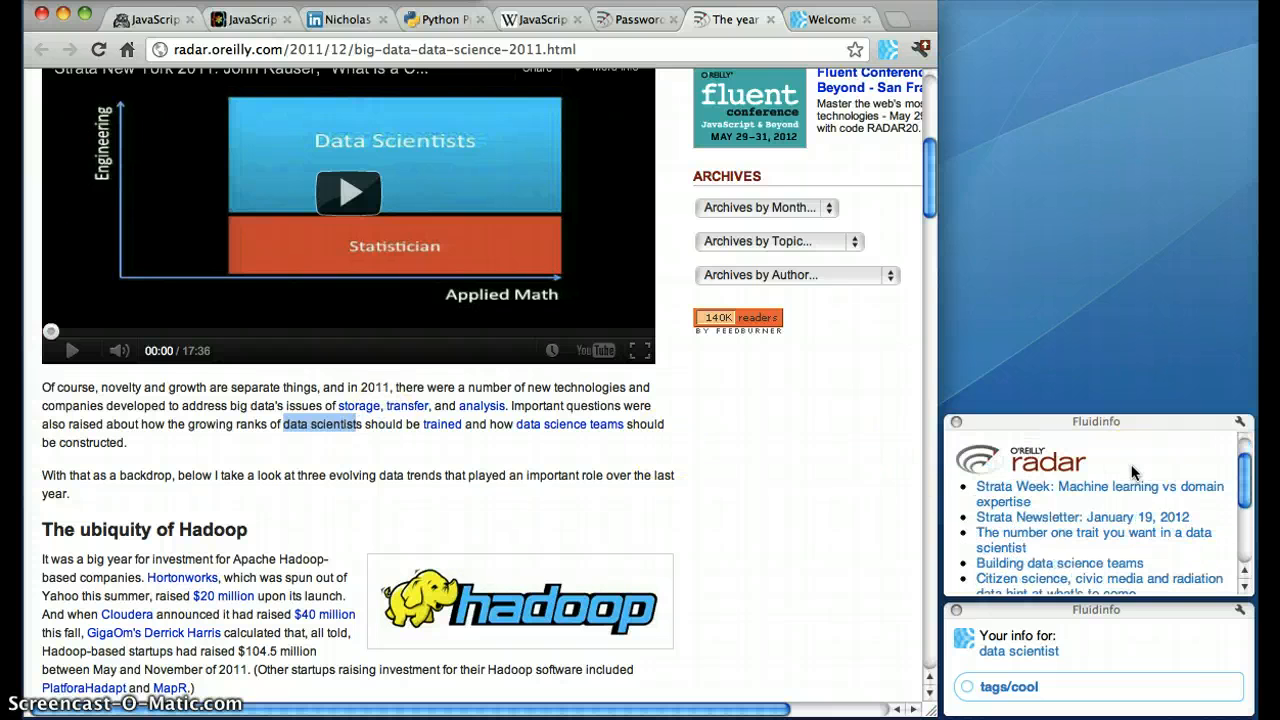
scroll("down", 3)
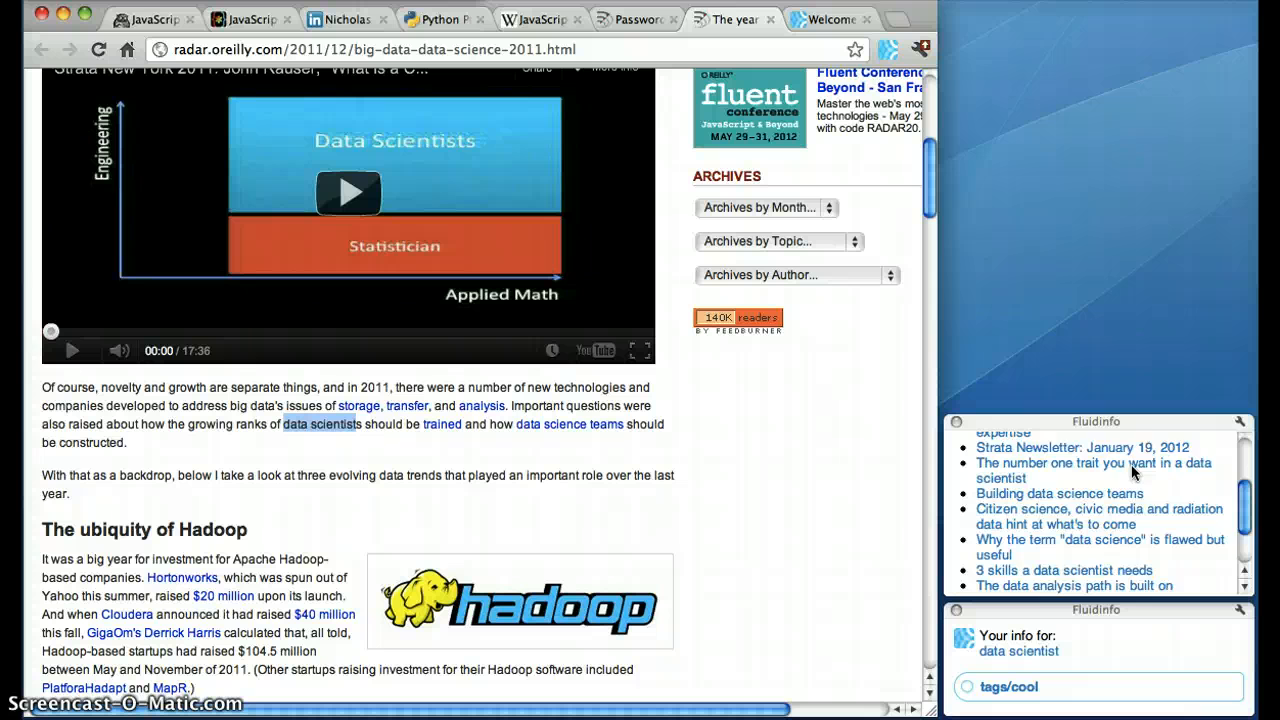
scroll("down", 3)
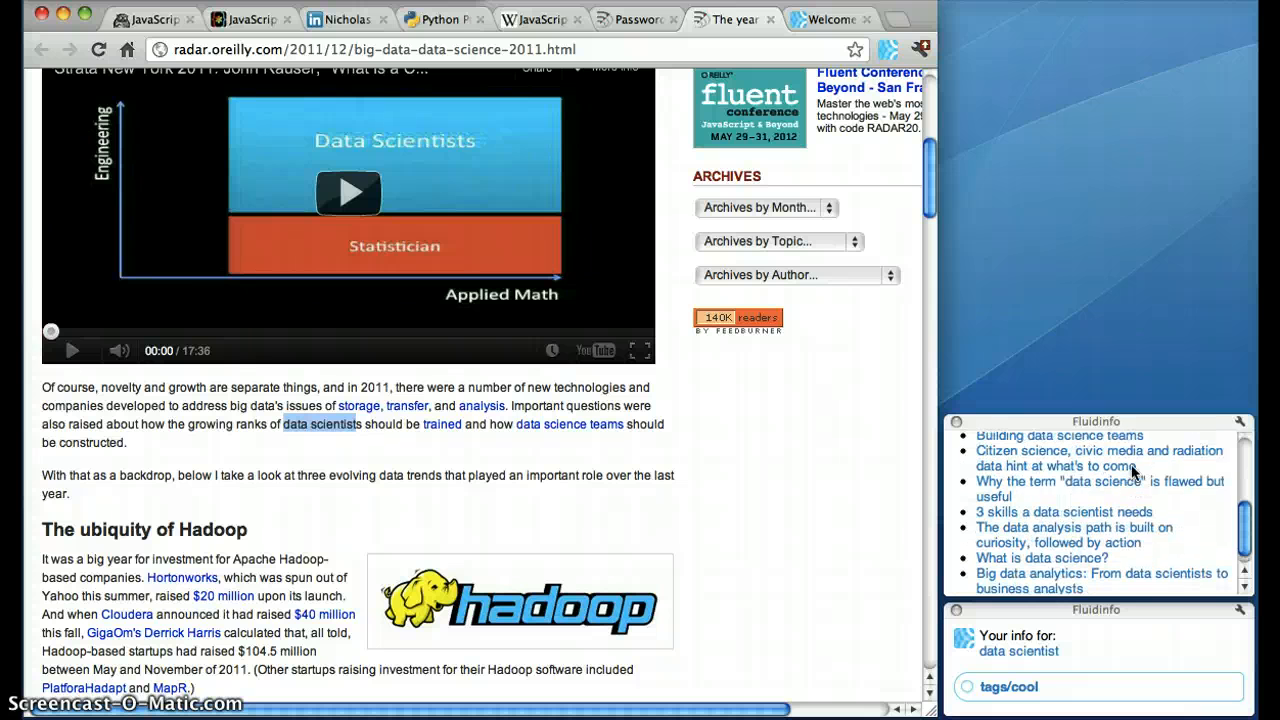